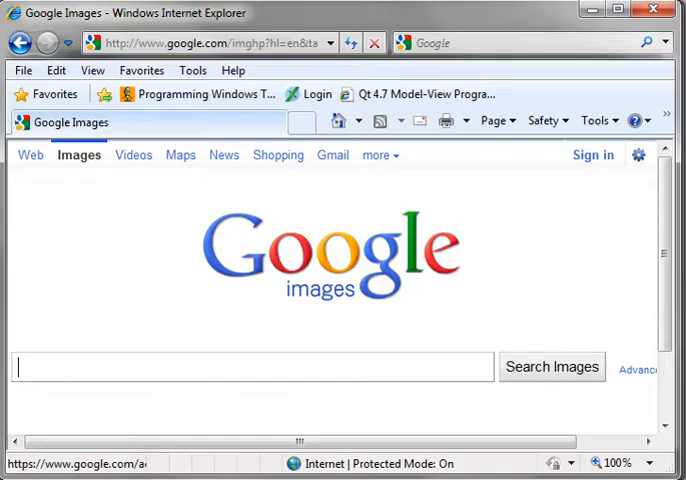
{"action": "mouse_move", "coordinate": [197, 199]}
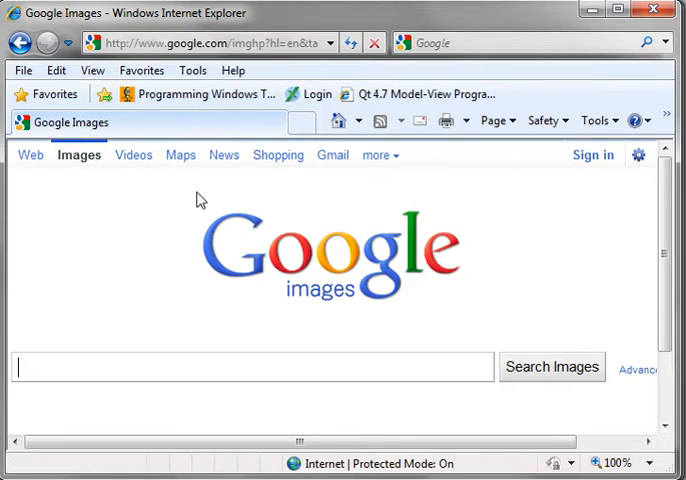
{"action": "mouse_move", "coordinate": [162, 330]}
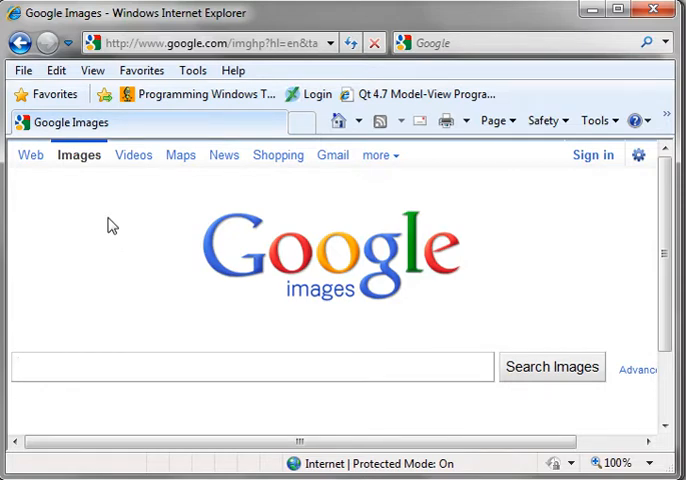
{"action": "mouse_move", "coordinate": [80, 162]}
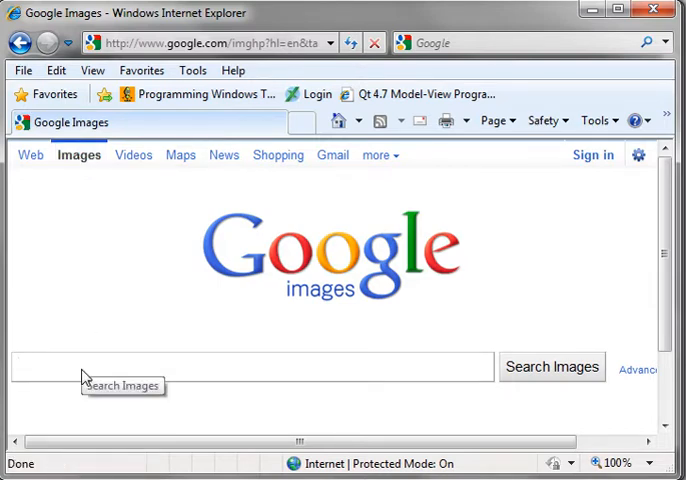
Search Google Images for tcp and view the TCP Switching diagram at full size.
{"action": "type", "text": "tcp"}
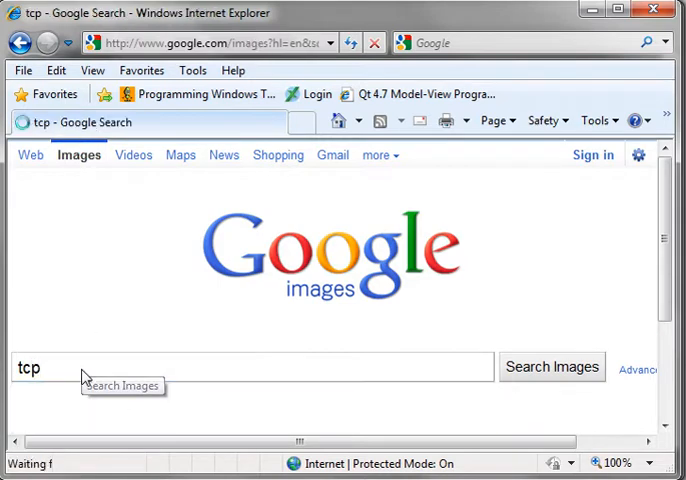
{"action": "left_click", "coordinate": [551, 367]}
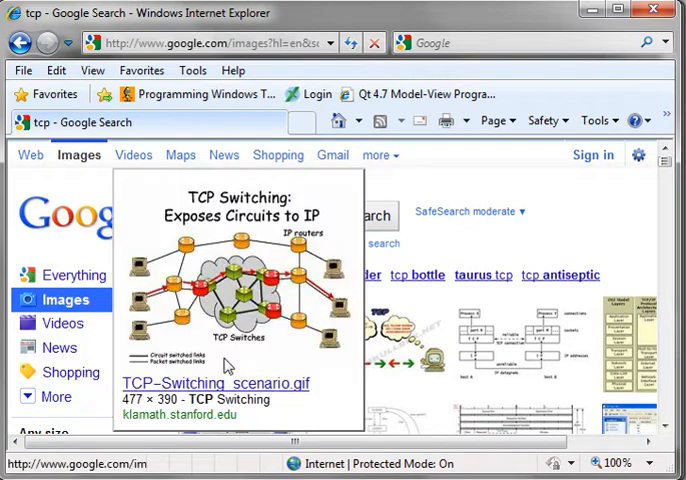
{"action": "left_click", "coordinate": [235, 290]}
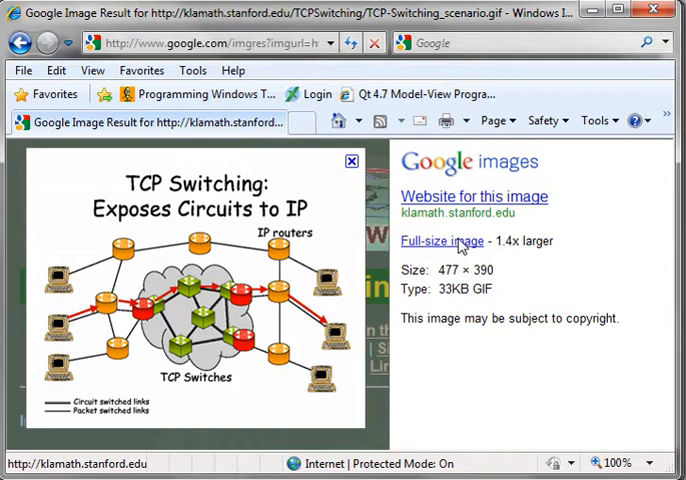
{"action": "left_click", "coordinate": [443, 241]}
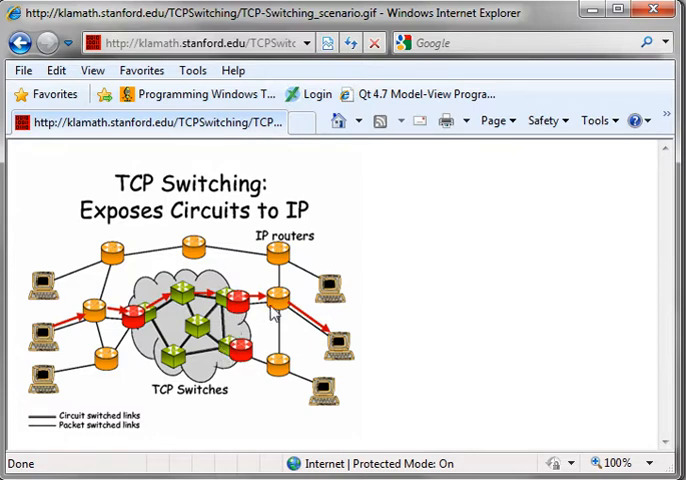
{"action": "mouse_move", "coordinate": [439, 339]}
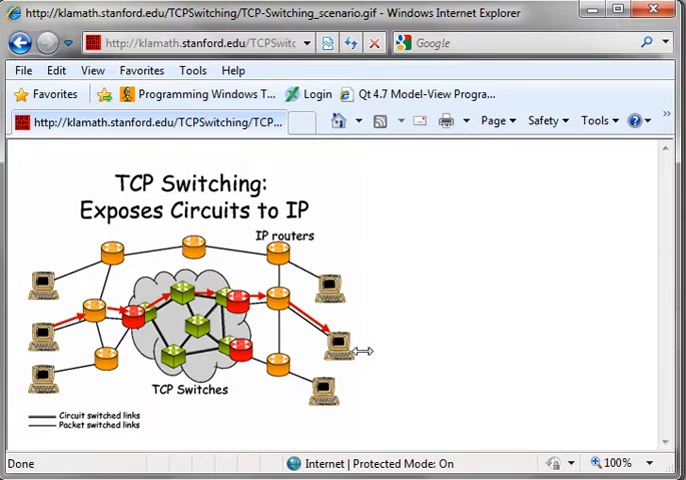
{"action": "mouse_move", "coordinate": [120, 333]}
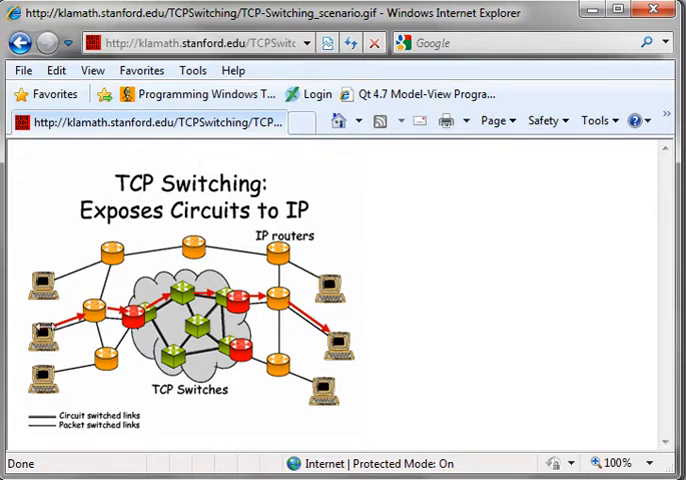
{"action": "mouse_move", "coordinate": [408, 326]}
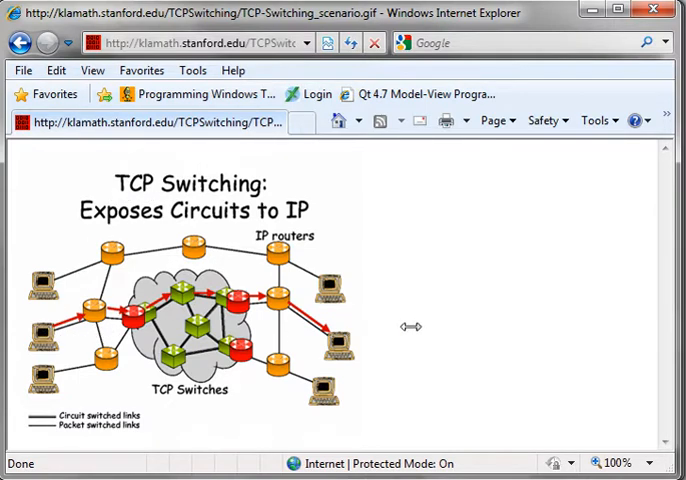
{"action": "mouse_move", "coordinate": [419, 284]}
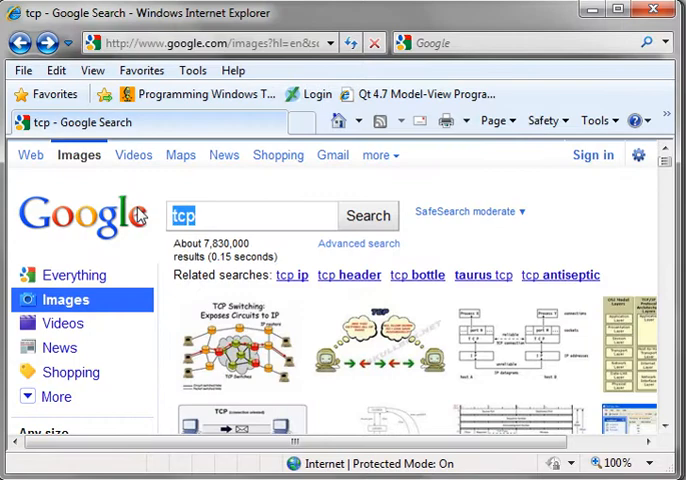
Run a Google Images search for udp and scroll down through the results.
{"action": "type", "text": "usd"}
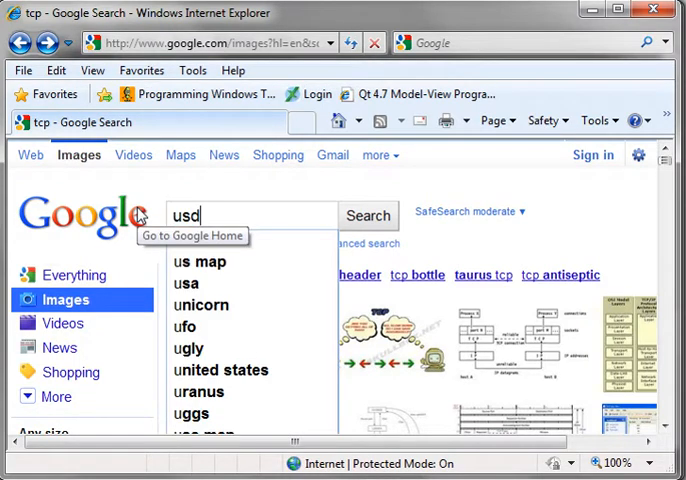
{"action": "left_click", "coordinate": [367, 215]}
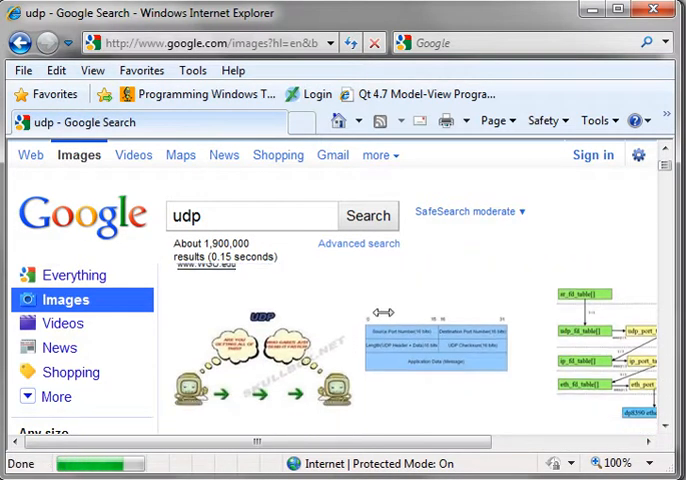
{"action": "scroll", "scroll_direction": "down", "scroll_amount": 3}
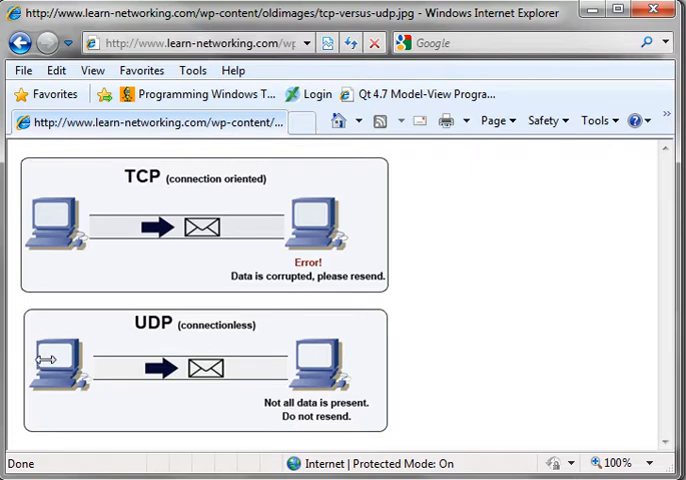
{"action": "mouse_move", "coordinate": [62, 360]}
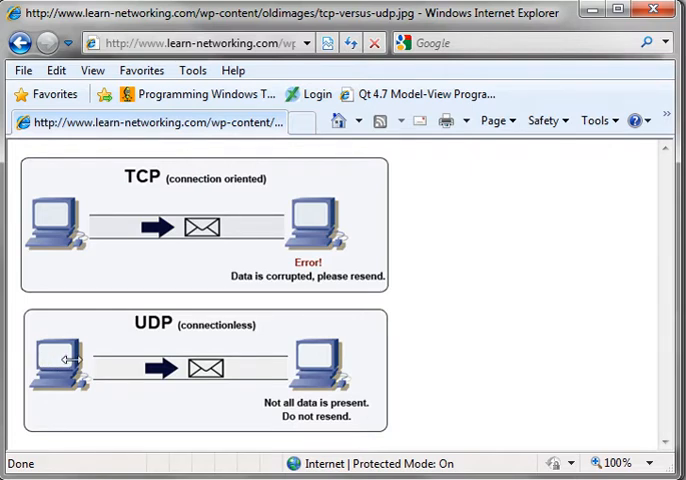
{"action": "mouse_move", "coordinate": [84, 357]}
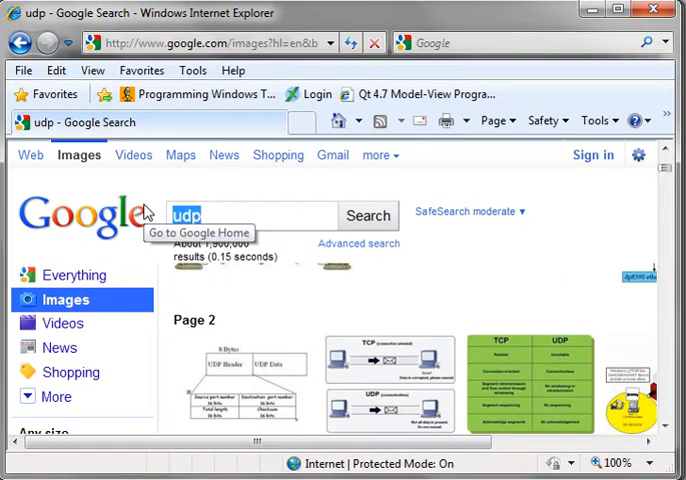
Search images for dns and open the bio3d.colorado.edu DNS tree diagram full size.
{"action": "type", "text": "dns"}
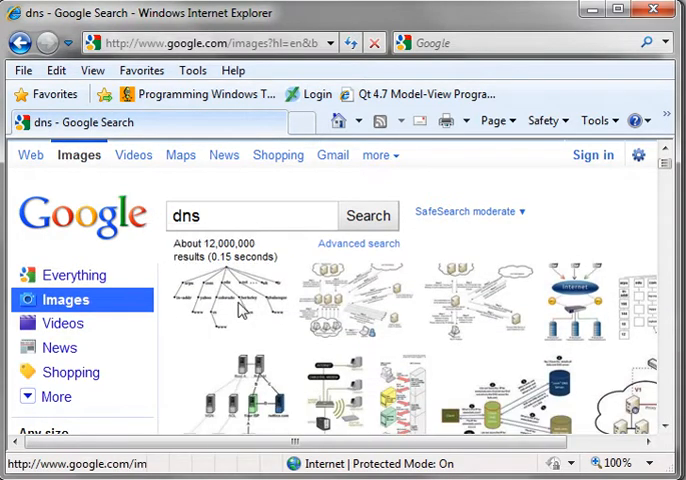
{"action": "left_click", "coordinate": [240, 300]}
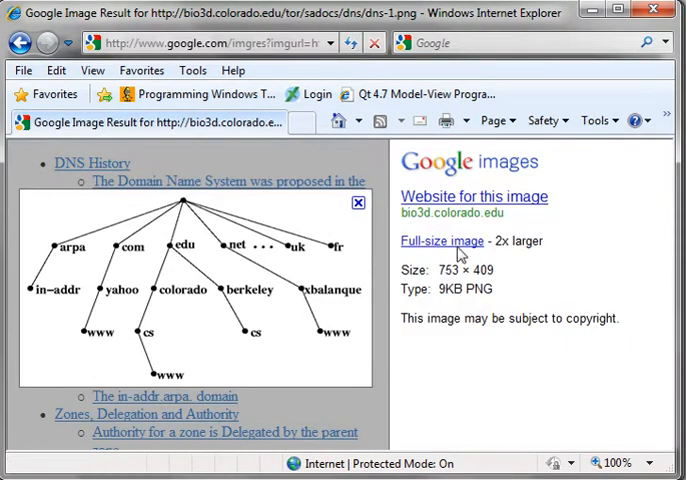
{"action": "left_click", "coordinate": [439, 240]}
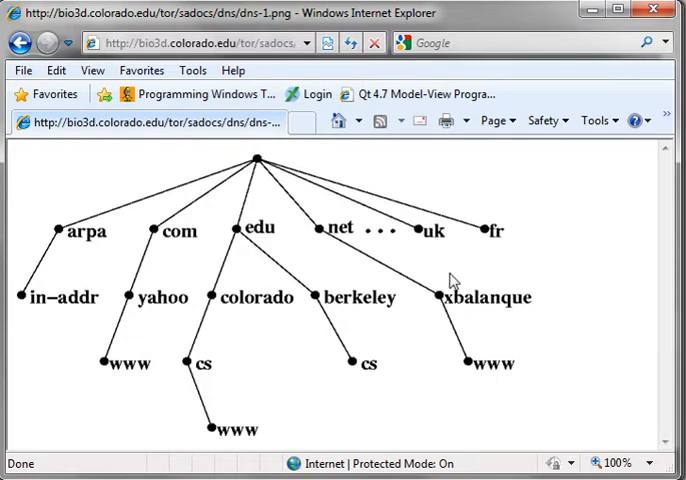
{"action": "mouse_move", "coordinate": [258, 185]}
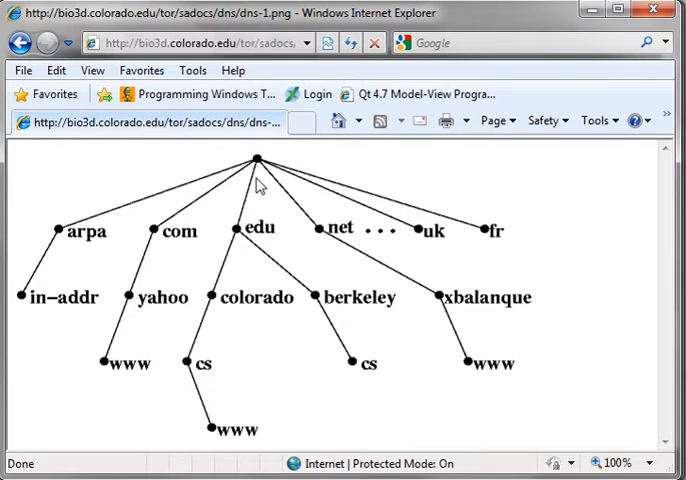
{"action": "mouse_move", "coordinate": [347, 224]}
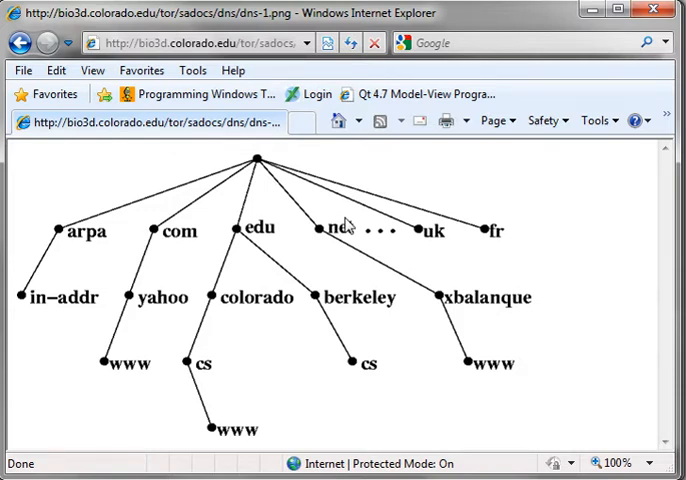
{"action": "mouse_move", "coordinate": [328, 135]}
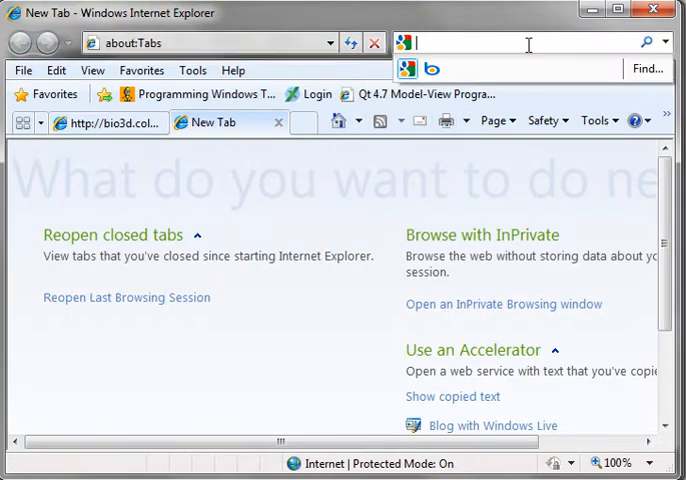
{"action": "mouse_move", "coordinate": [523, 45]}
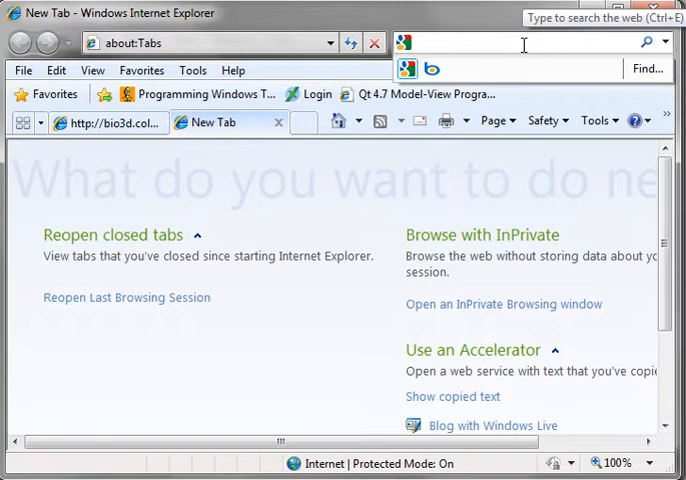
Search Google for whois and scroll down the Network Solutions WHOIS page.
{"action": "type", "text": "whois"}
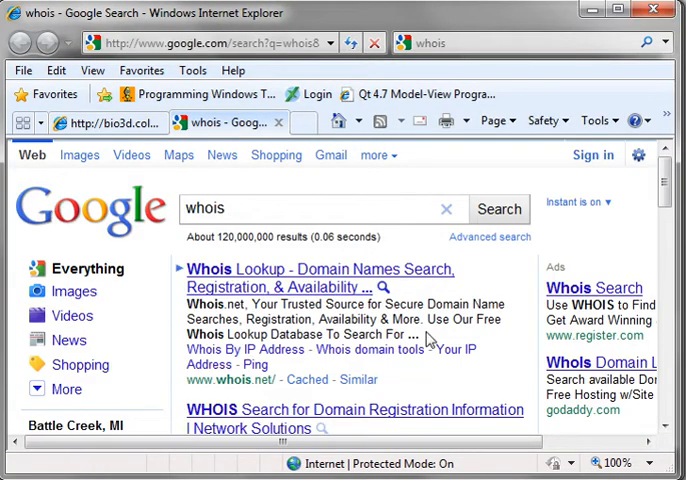
{"action": "scroll", "scroll_direction": "down", "scroll_amount": 3}
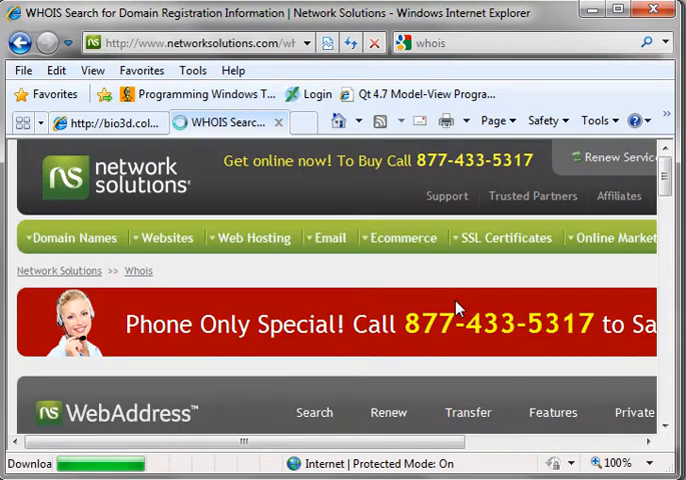
{"action": "scroll", "scroll_direction": "down", "scroll_amount": 3}
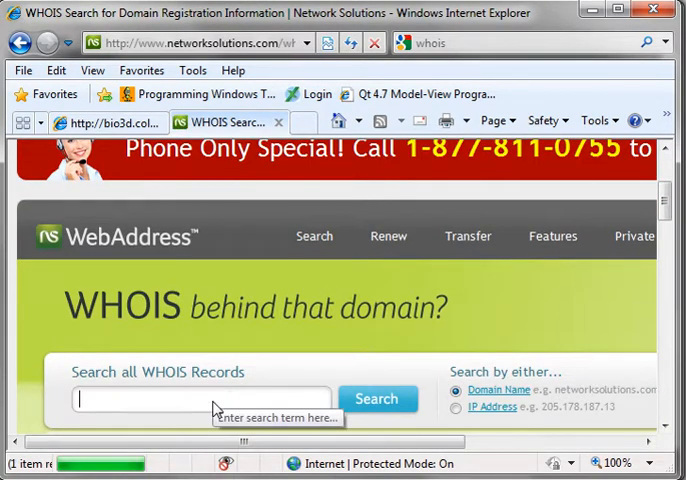
Look up google.com in WHOIS and scroll through its registrar and contact record.
{"action": "type", "text": "google.com"}
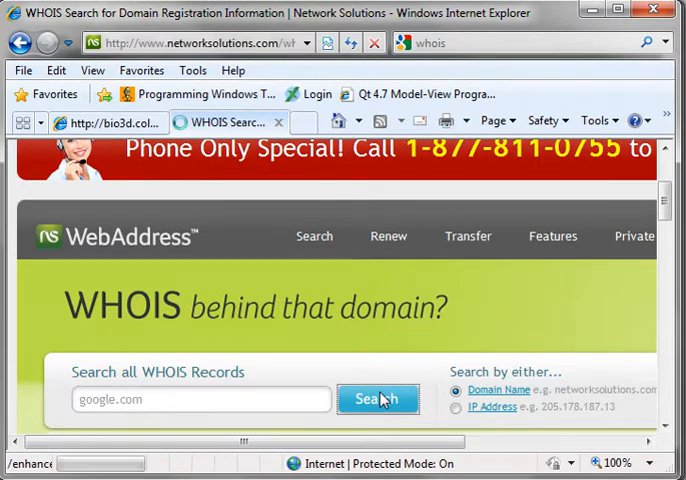
{"action": "left_click", "coordinate": [378, 399]}
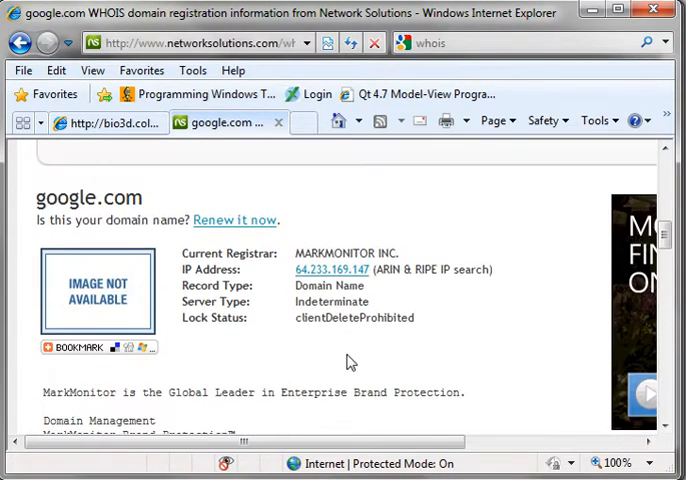
{"action": "scroll", "scroll_direction": "down", "scroll_amount": 3}
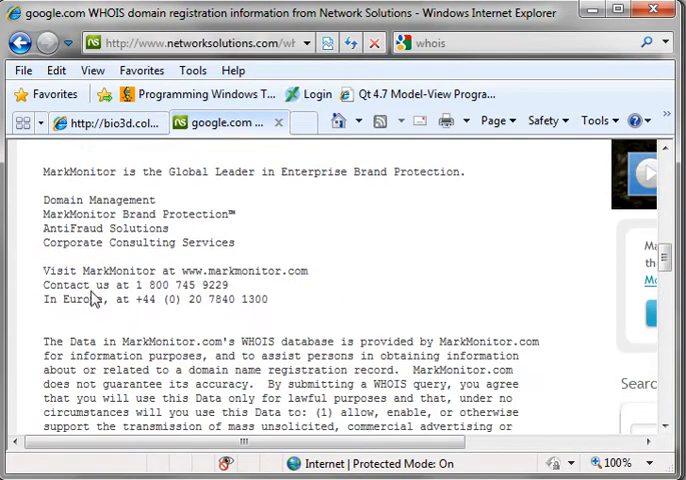
{"action": "scroll", "scroll_direction": "down", "scroll_amount": 3}
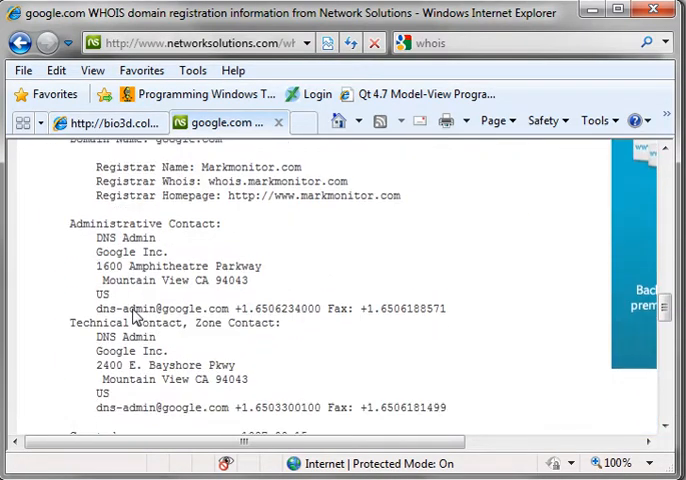
{"action": "scroll", "scroll_direction": "down", "scroll_amount": 3}
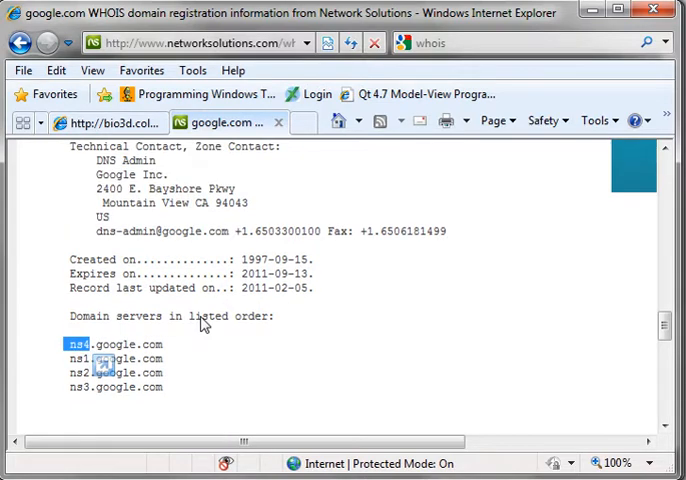
{"action": "mouse_move", "coordinate": [268, 338]}
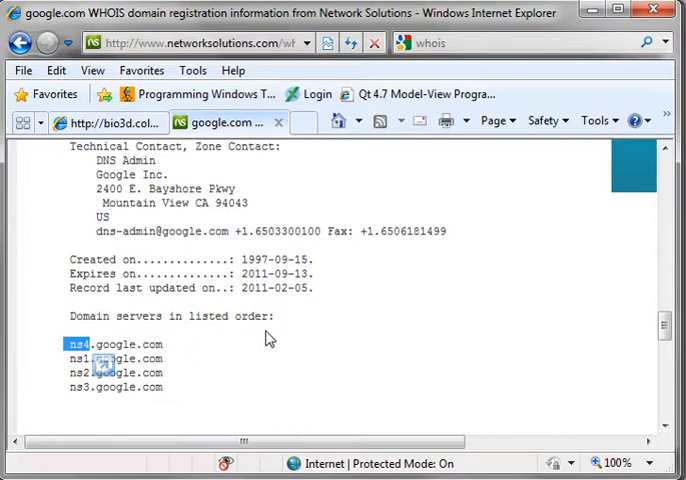
{"action": "scroll", "scroll_direction": "down", "scroll_amount": 3}
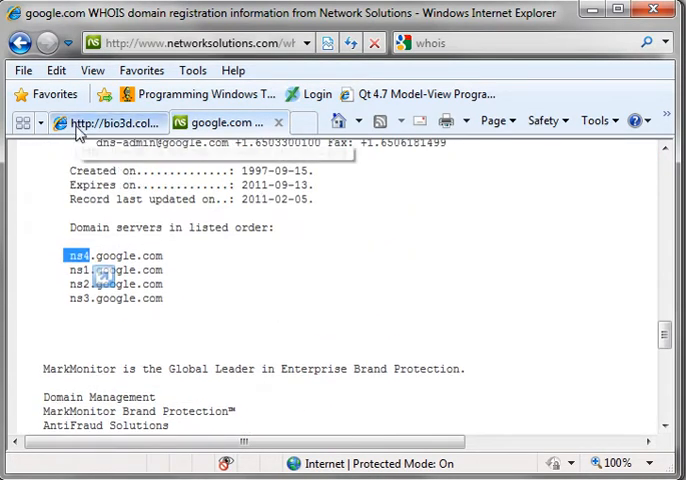
Compare with the DNS hierarchy diagram, then scroll to google.com's domain name servers.
{"action": "left_click", "coordinate": [108, 122]}
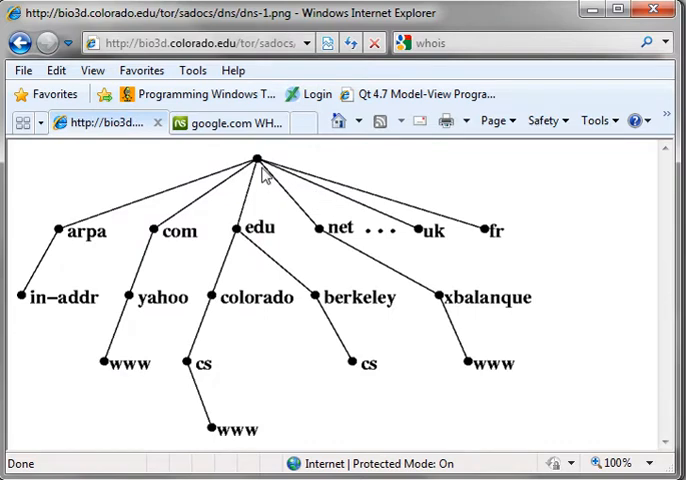
{"action": "mouse_move", "coordinate": [165, 237]}
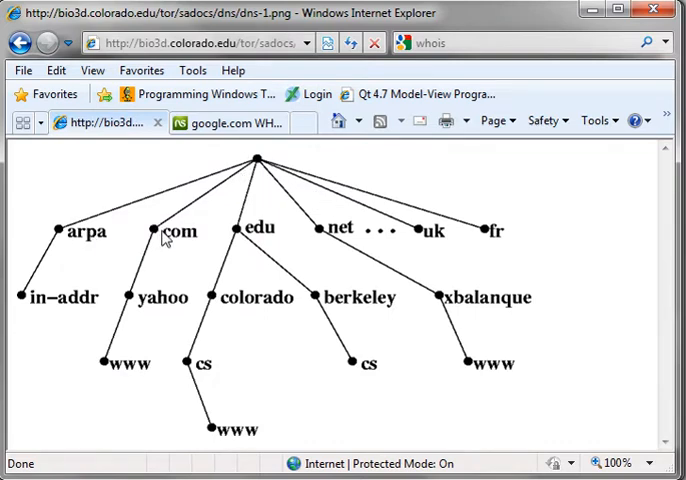
{"action": "mouse_move", "coordinate": [147, 235]}
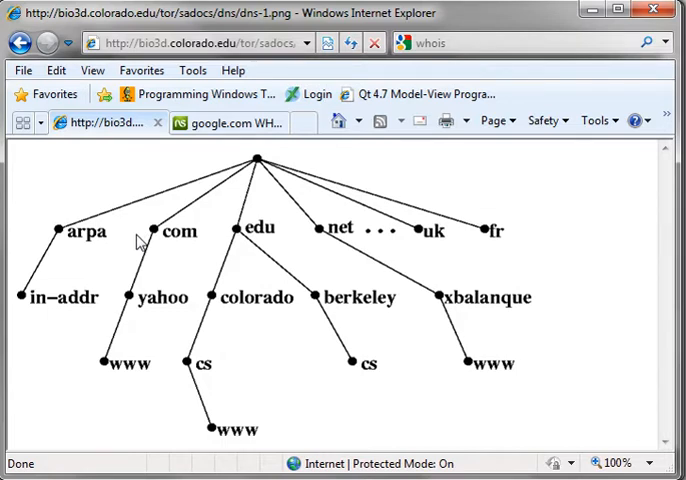
{"action": "mouse_move", "coordinate": [155, 235]}
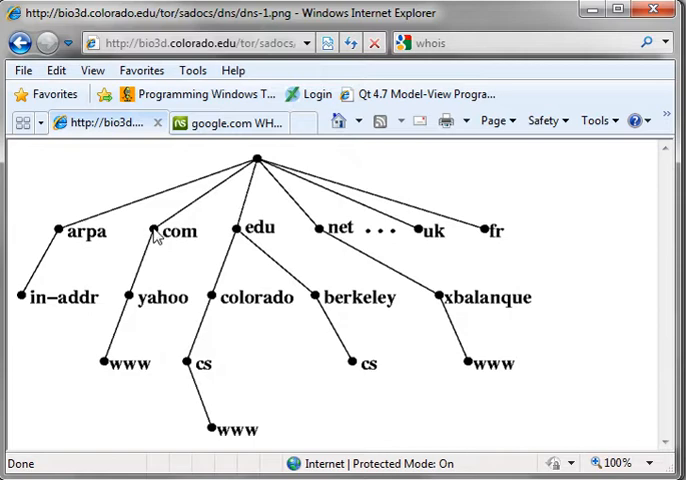
{"action": "left_click", "coordinate": [228, 121]}
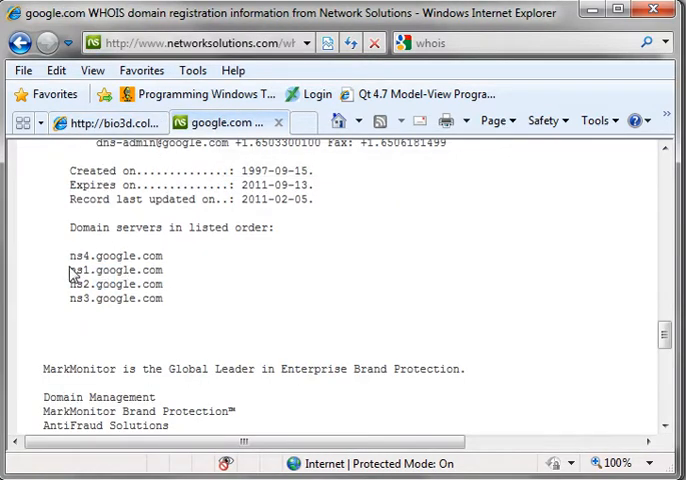
{"action": "mouse_move", "coordinate": [87, 268]}
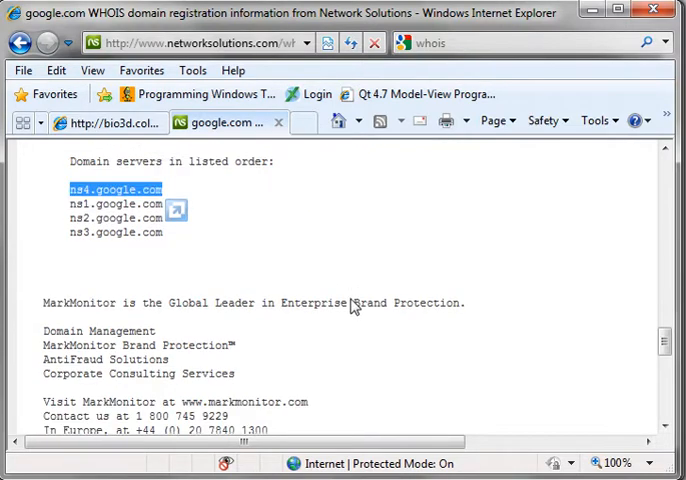
{"action": "scroll", "scroll_direction": "down", "scroll_amount": 3}
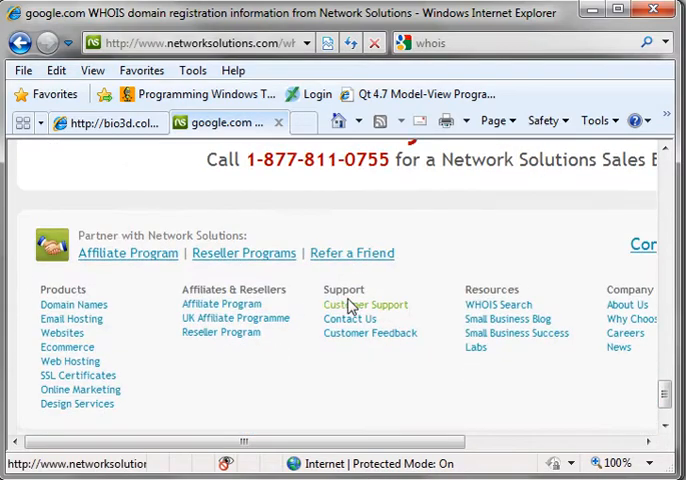
{"action": "scroll", "scroll_direction": "down", "scroll_amount": 3}
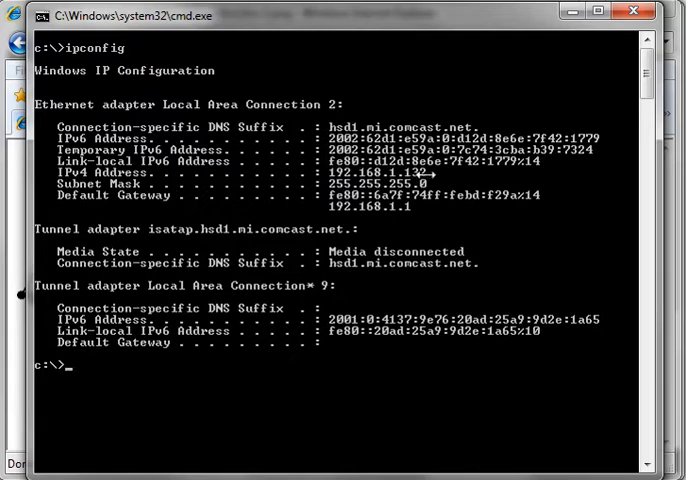
{"action": "mouse_move", "coordinate": [450, 175]}
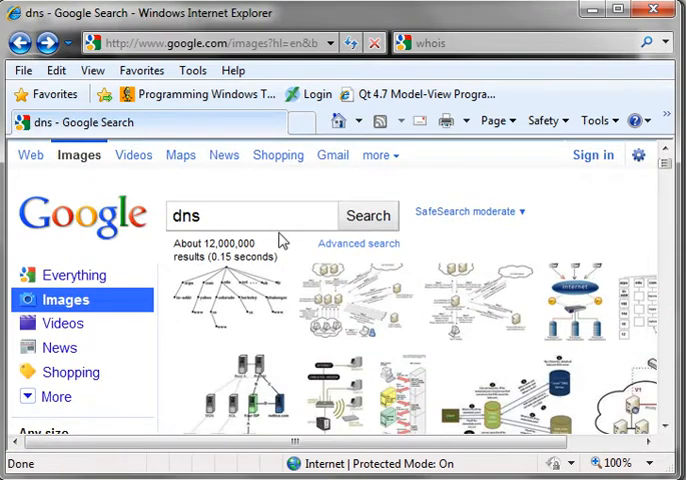
Change the image query from dns to tcp and open the TCP Switching diagram.
{"action": "type", "text": "t"}
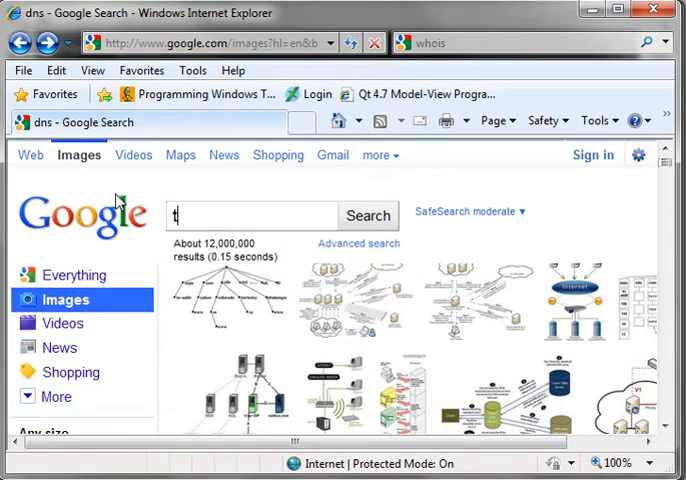
{"action": "type", "text": "cp"}
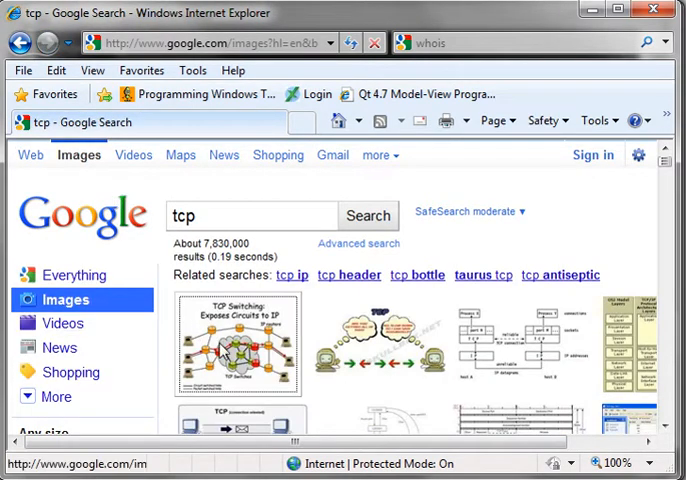
{"action": "left_click", "coordinate": [237, 343]}
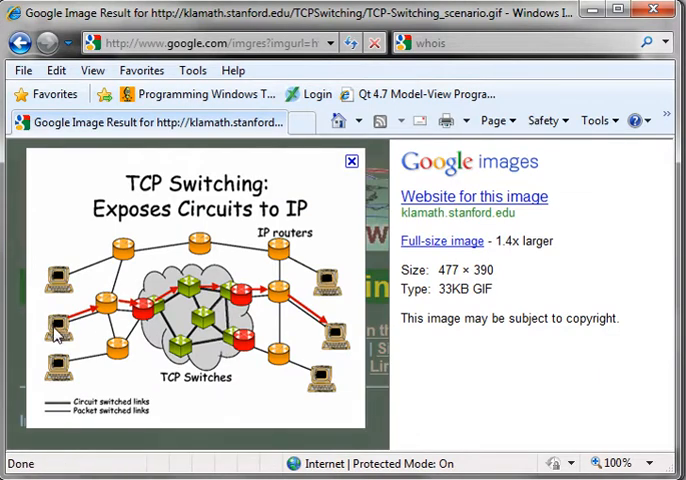
{"action": "mouse_move", "coordinate": [110, 310]}
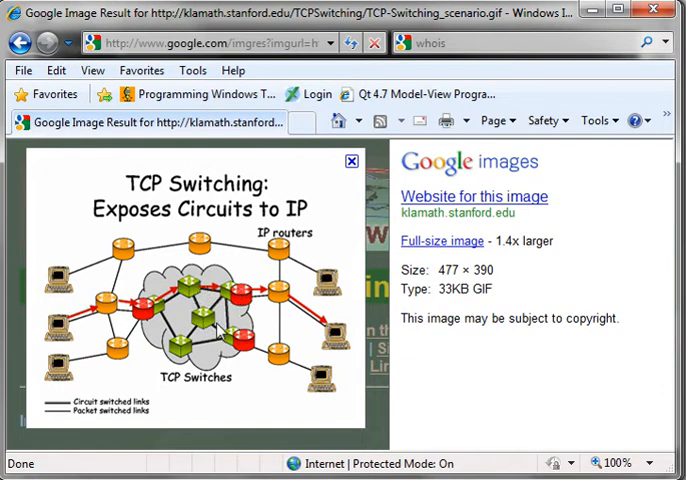
{"action": "mouse_move", "coordinate": [287, 310]}
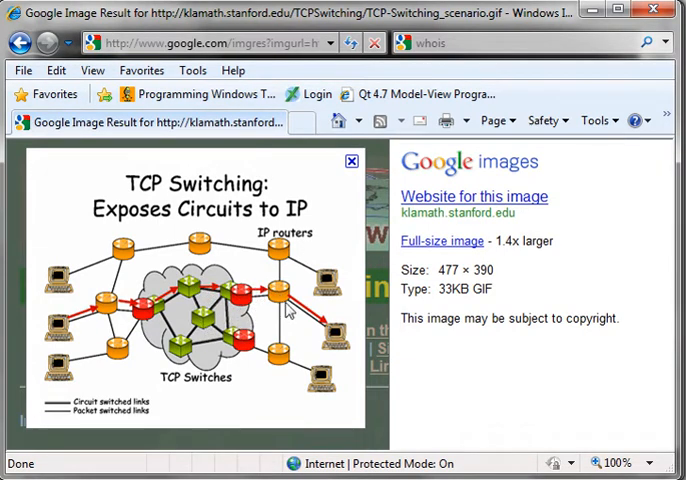
{"action": "mouse_move", "coordinate": [345, 335]}
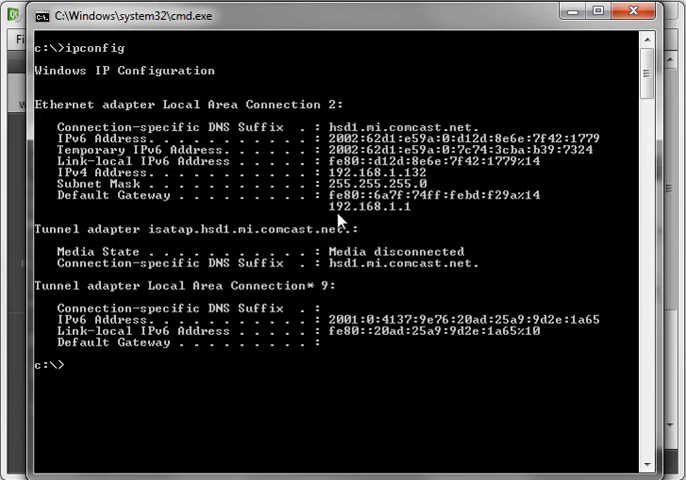
{"action": "mouse_move", "coordinate": [412, 213]}
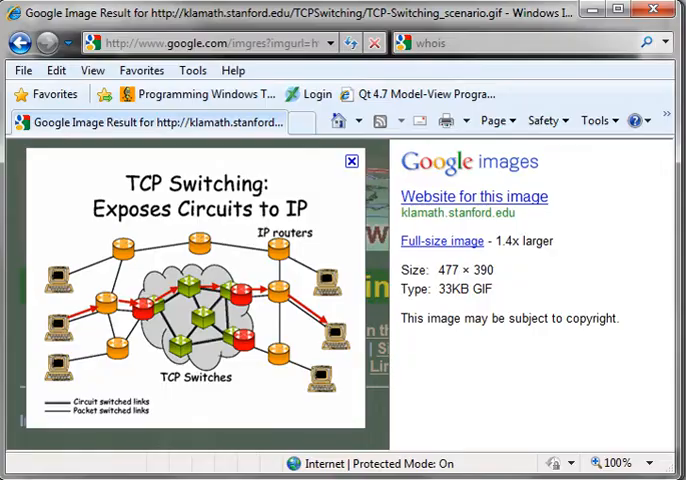
Go back and replace the tcp query with an image search for router.
{"action": "left_click", "coordinate": [20, 42]}
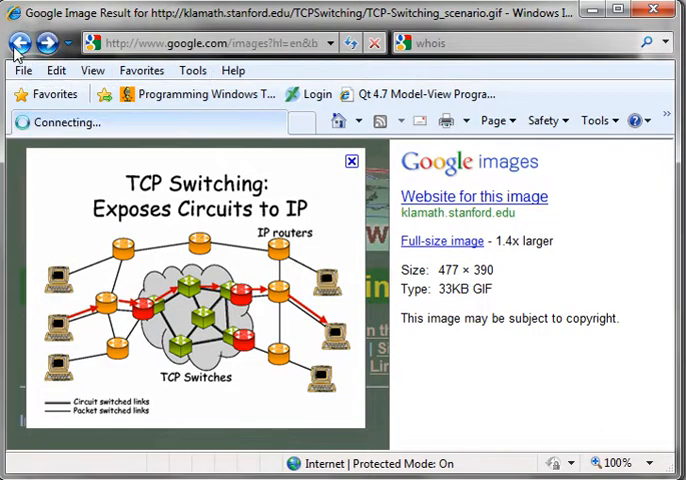
{"action": "left_click", "coordinate": [19, 45]}
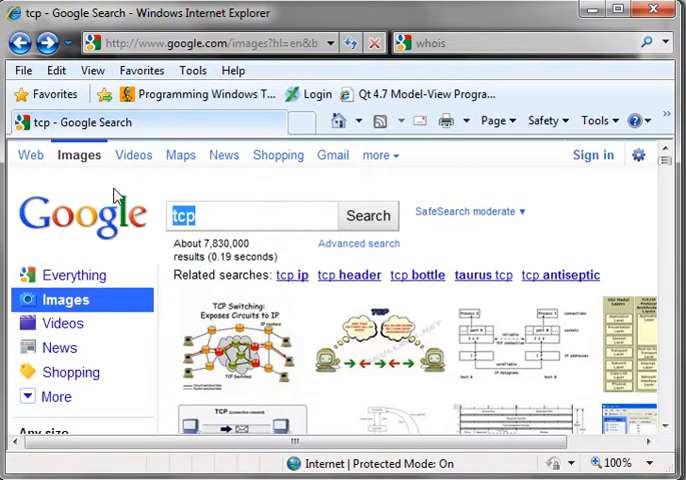
{"action": "type", "text": "router"}
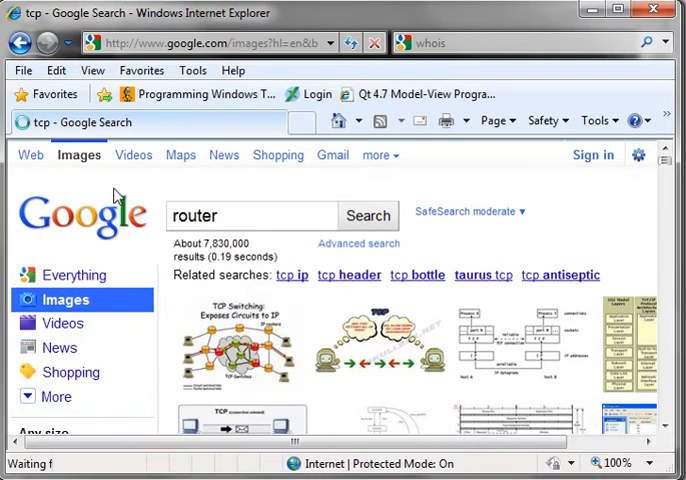
{"action": "left_click", "coordinate": [367, 215]}
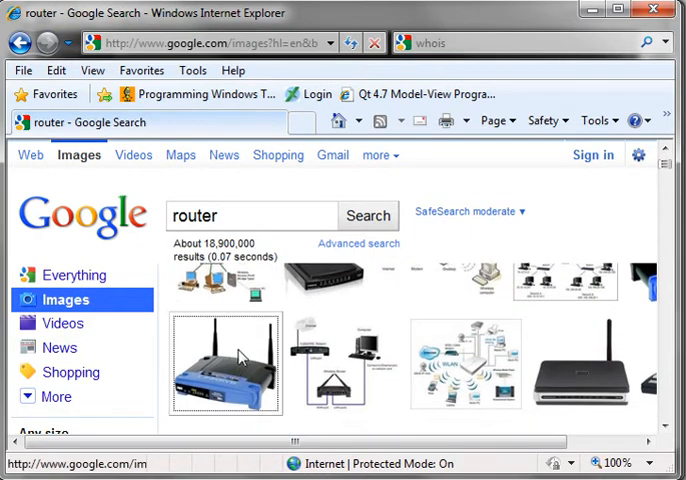
Open the Linksys router image and visit its tech-faq.com host page.
{"action": "left_click", "coordinate": [243, 359]}
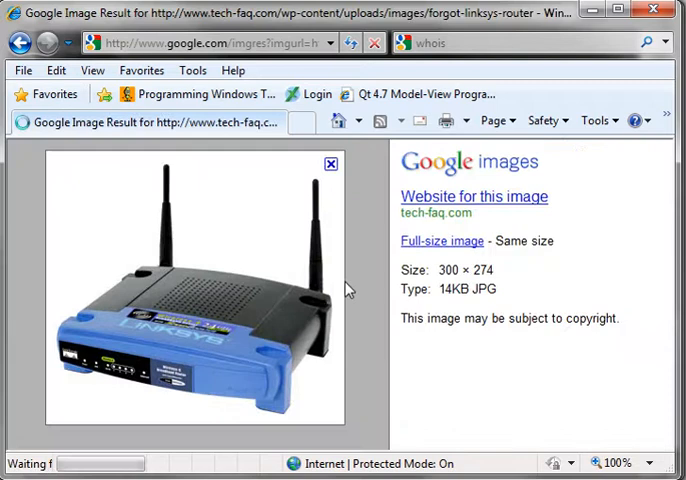
{"action": "mouse_move", "coordinate": [265, 330]}
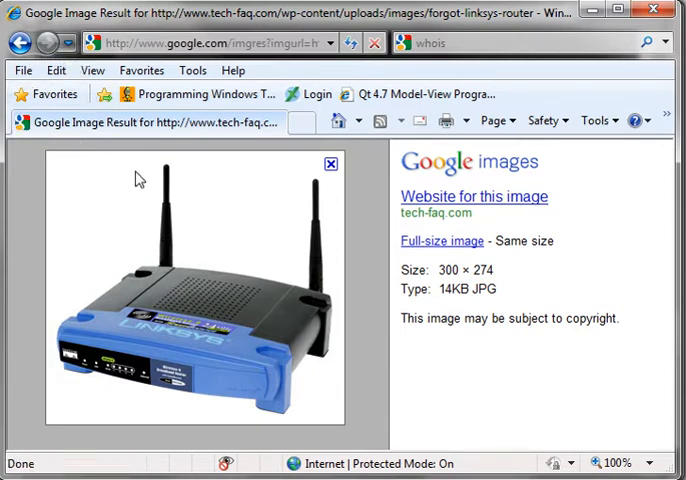
{"action": "left_click", "coordinate": [473, 196]}
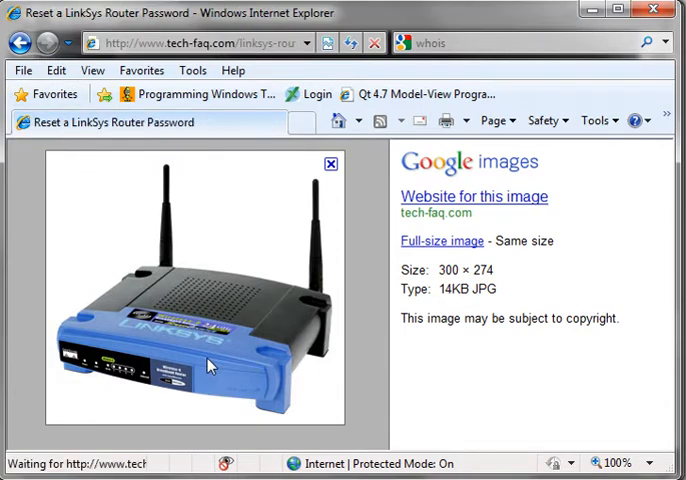
{"action": "left_click", "coordinate": [330, 163]}
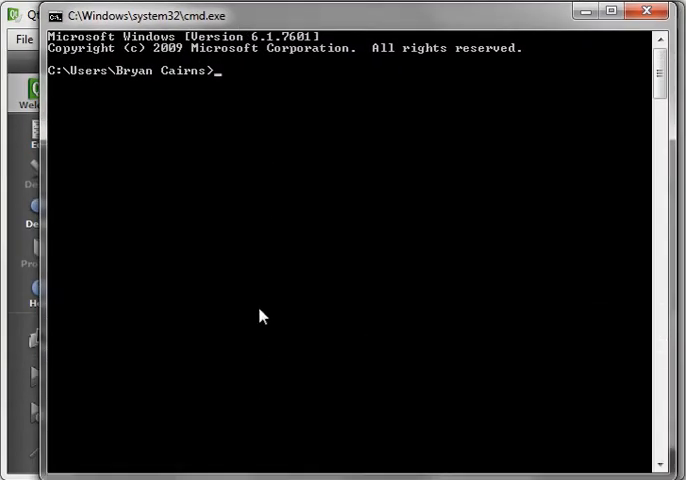
Change to the C:\ root and run ipconfig to show IPv4 address and gateway.
{"action": "type", "text": "cd"}
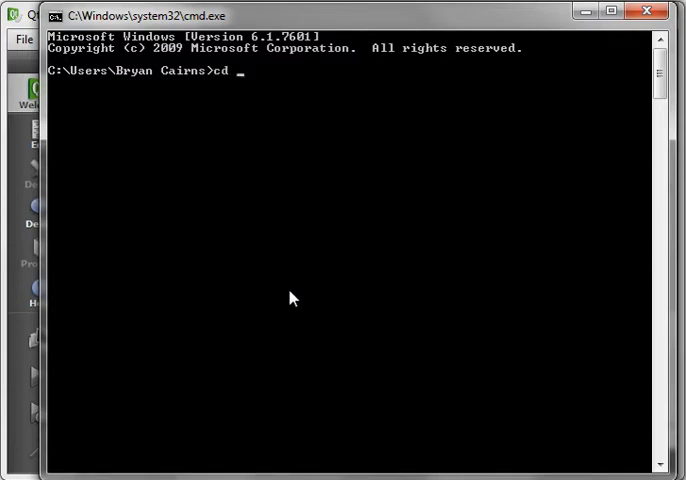
{"action": "type", "text": "c:\\"}
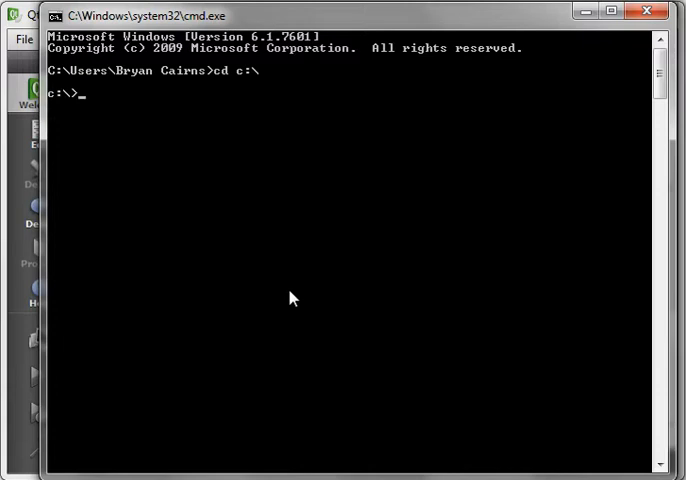
{"action": "type", "text": "ipconfig"}
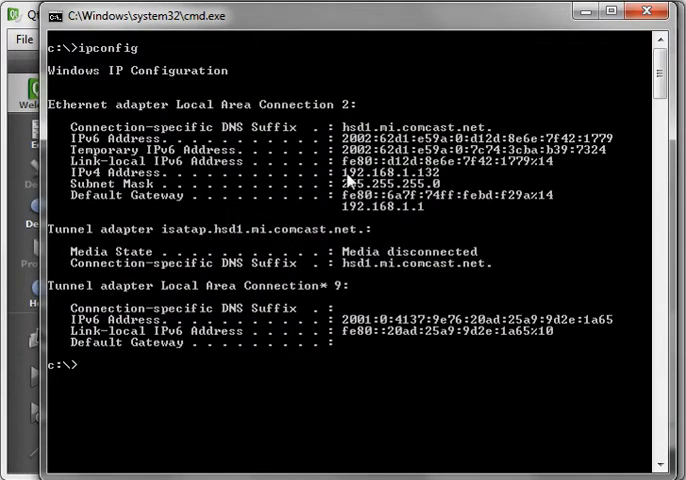
{"action": "mouse_move", "coordinate": [390, 188]}
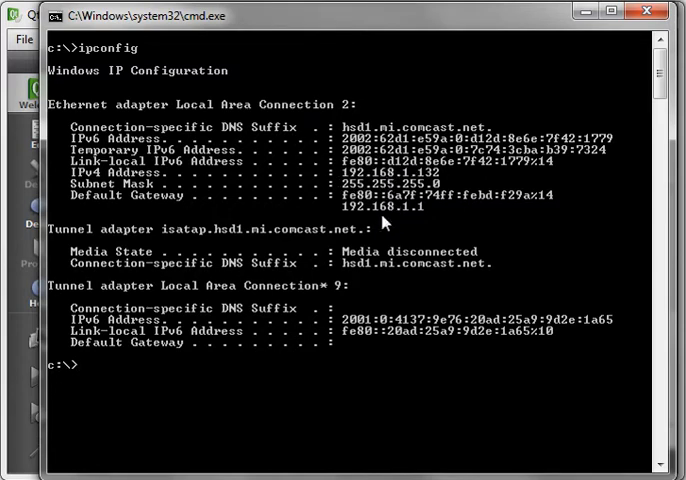
{"action": "mouse_move", "coordinate": [389, 368]}
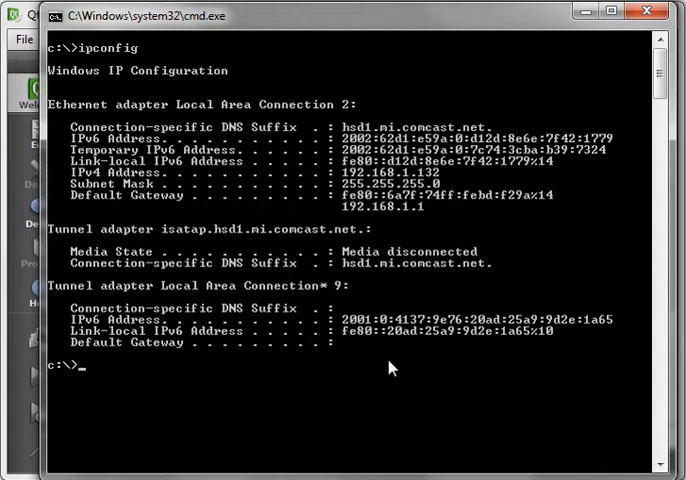
Run nslookup google.com and mark one of the five returned 74.125.225.x addresses.
{"action": "type", "text": "nslookup"}
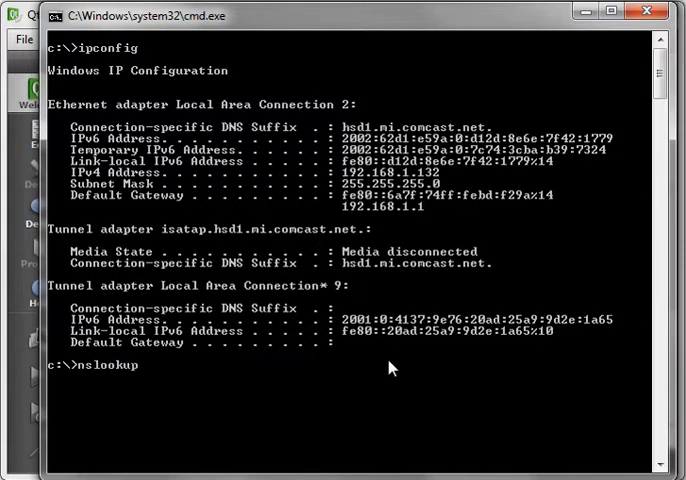
{"action": "type", "text": "google.com"}
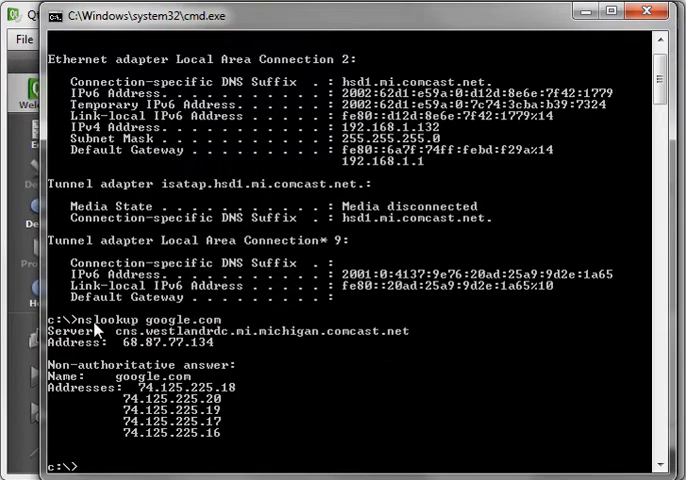
{"action": "mouse_move", "coordinate": [148, 330]}
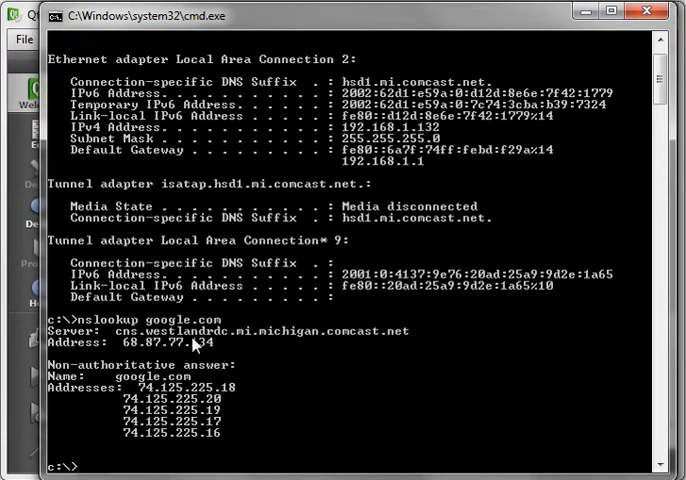
{"action": "mouse_move", "coordinate": [362, 342]}
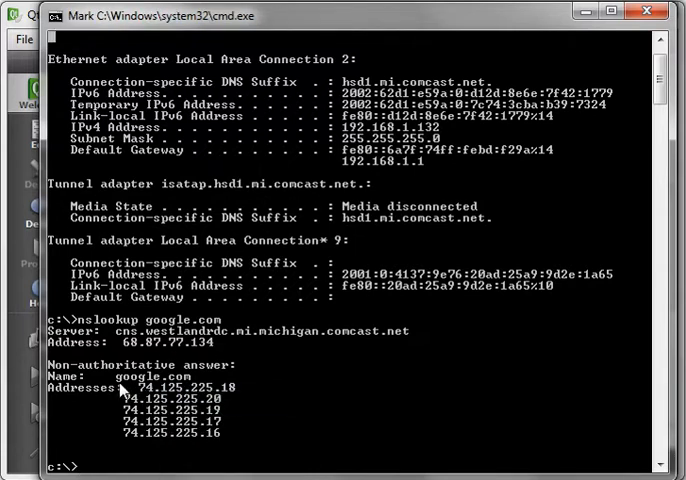
{"action": "left_click_drag", "start_coordinate": [115, 387], "coordinate": [263, 420]}
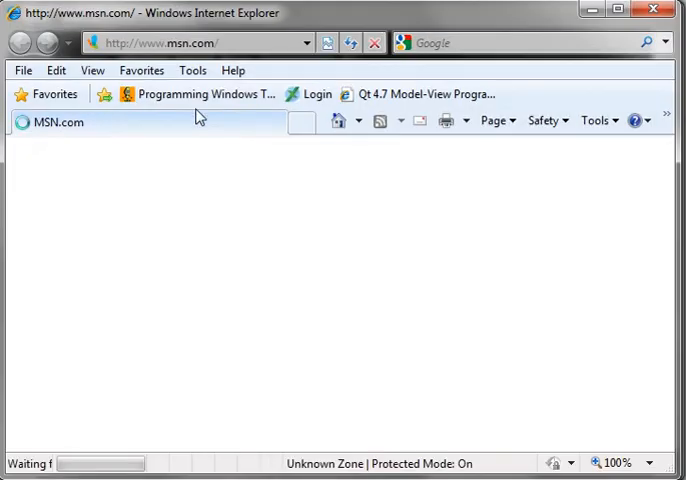
Enter 74.125.225.19 in the address bar to reach Google's home page.
{"action": "type", "text": "74.125.225.19"}
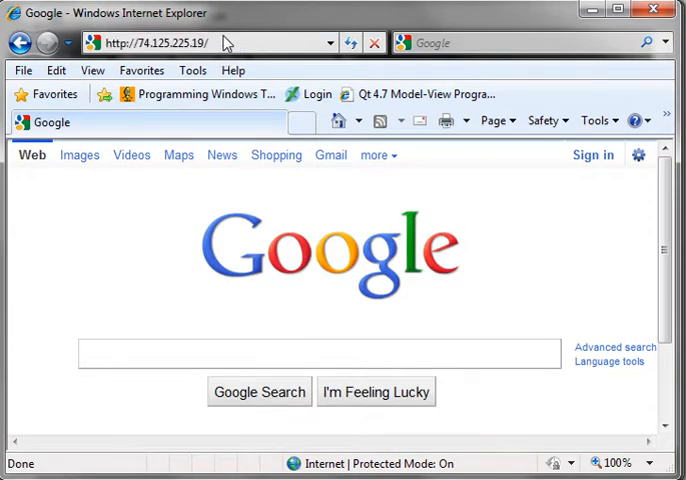
{"action": "left_click", "coordinate": [310, 354]}
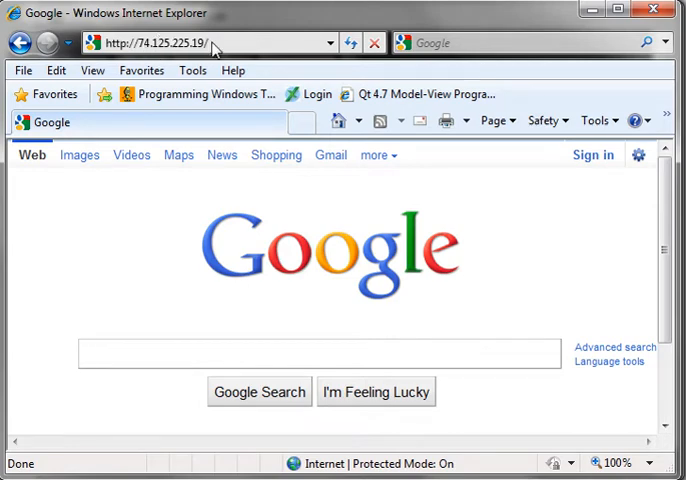
{"action": "mouse_move", "coordinate": [183, 66]}
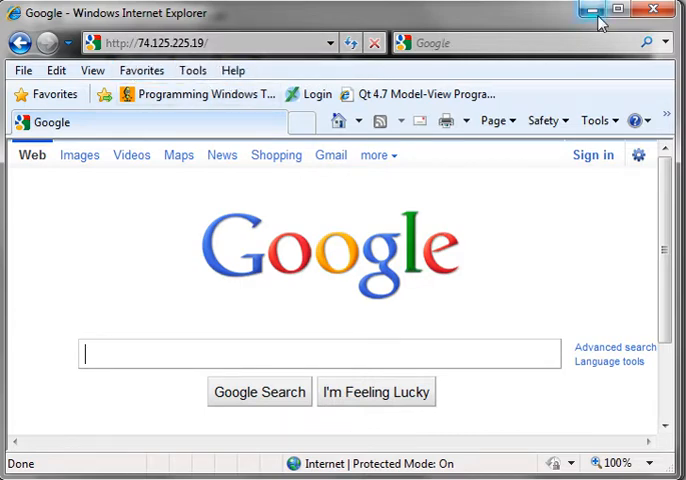
{"action": "mouse_move", "coordinate": [594, 14]}
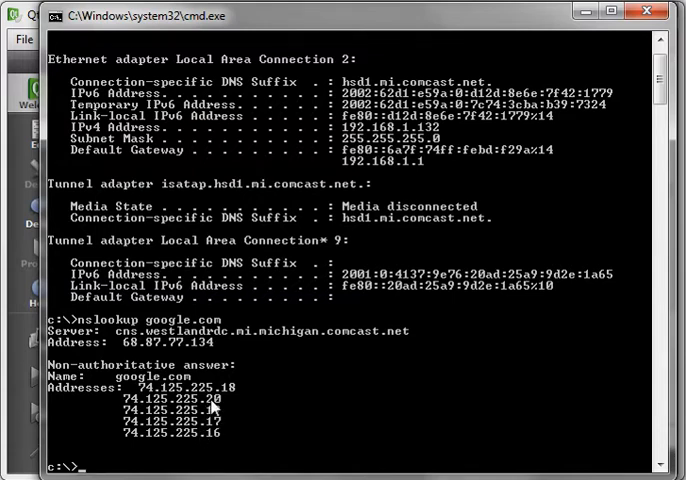
{"action": "mouse_move", "coordinate": [427, 444]}
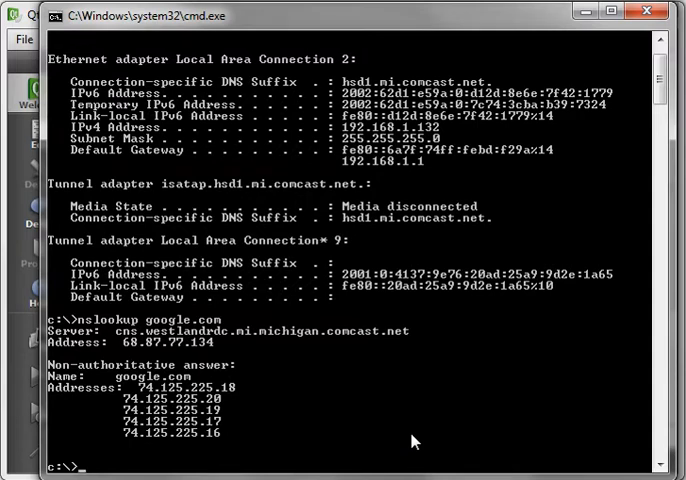
Run netstat -n to list Google's 74.125.225.19:80 established connections.
{"action": "type", "text": "netstat -n"}
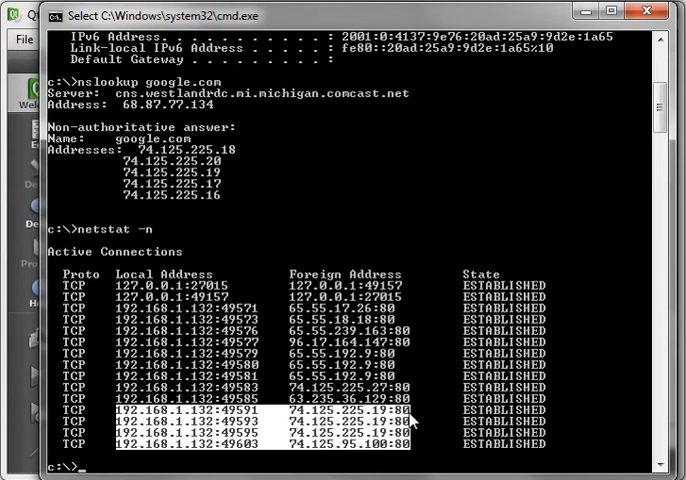
{"action": "mouse_move", "coordinate": [418, 422]}
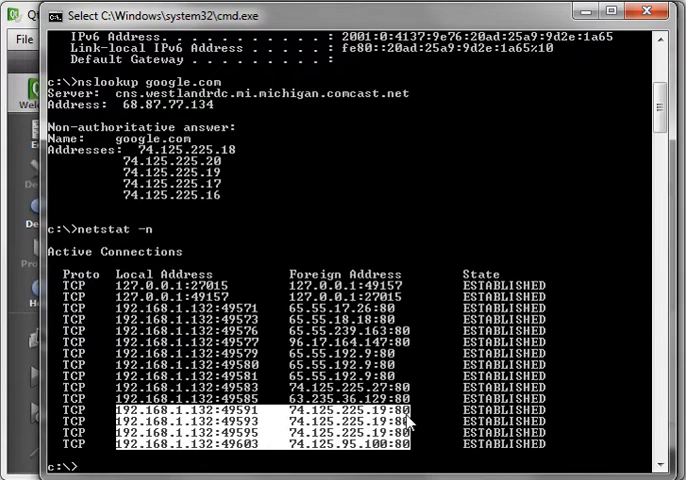
{"action": "mouse_move", "coordinate": [445, 395]}
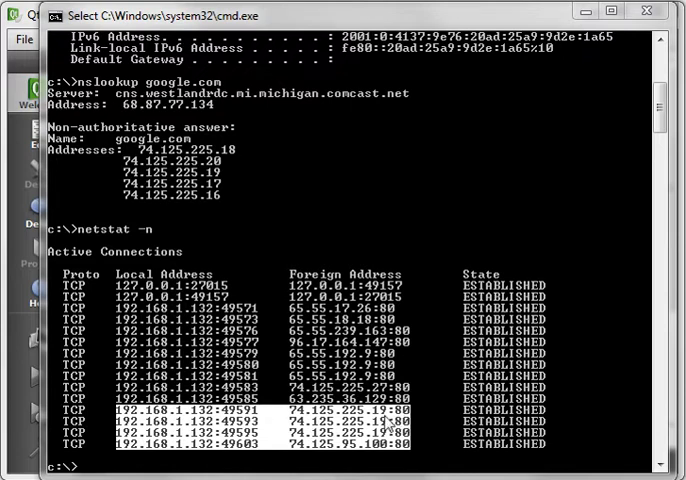
{"action": "mouse_move", "coordinate": [274, 423]}
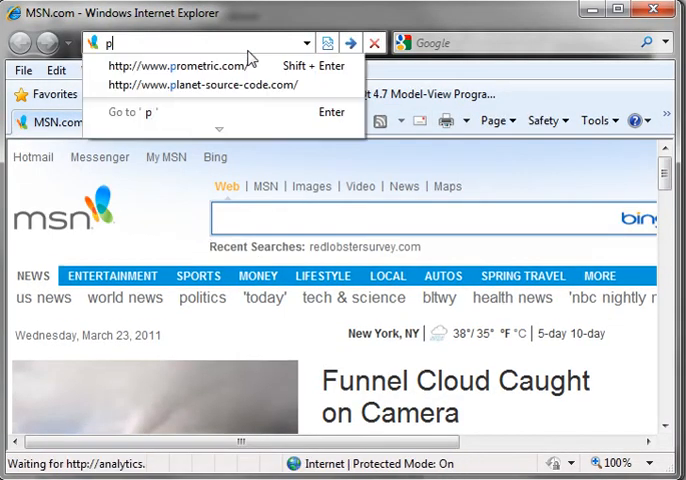
Go to planet-source-code.com and quick-search for 'voidrealms'.
{"action": "type", "text": "lan"}
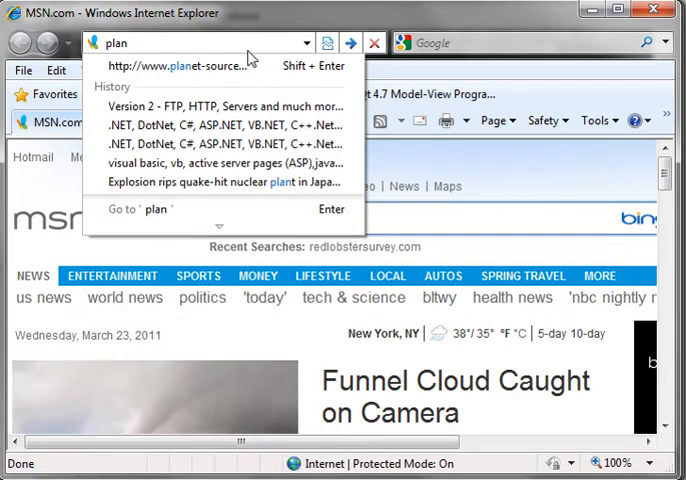
{"action": "left_click", "coordinate": [193, 66]}
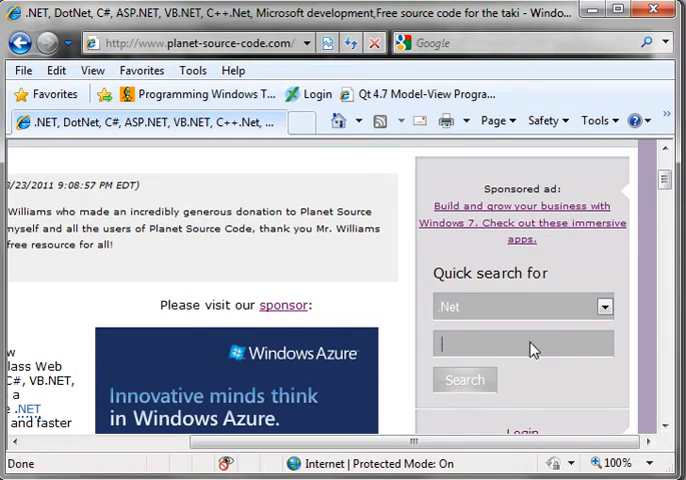
{"action": "type", "text": "voidrealms"}
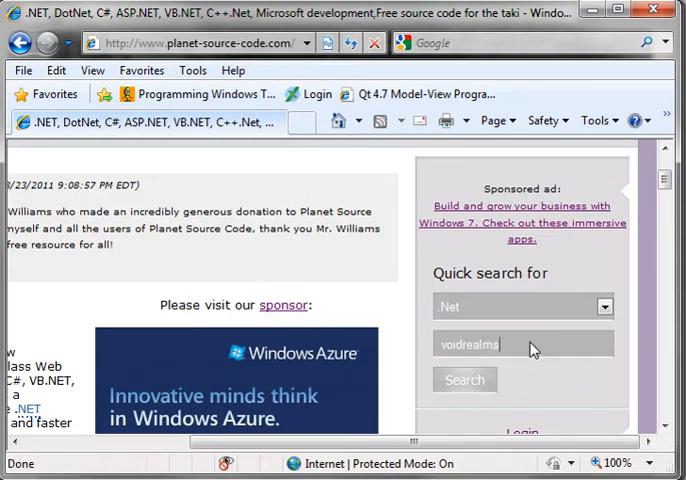
{"action": "left_click", "coordinate": [465, 379]}
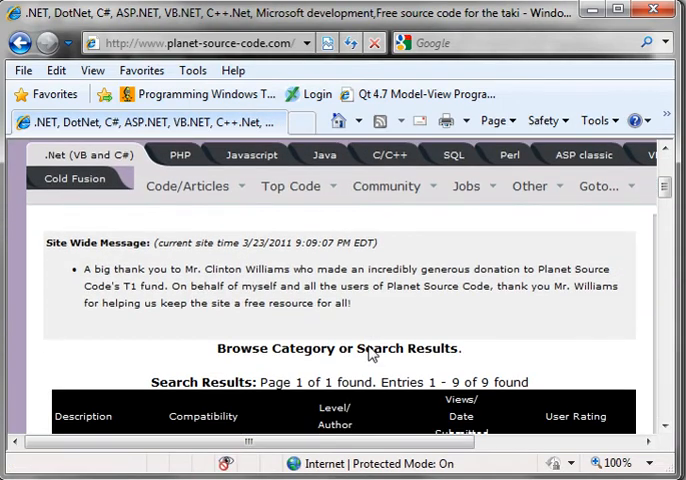
Scroll the voidrealms results down to 'Version 2 - FTP, HTTP, Servers' VB.Net listing.
{"action": "scroll", "scroll_direction": "down", "scroll_amount": 3}
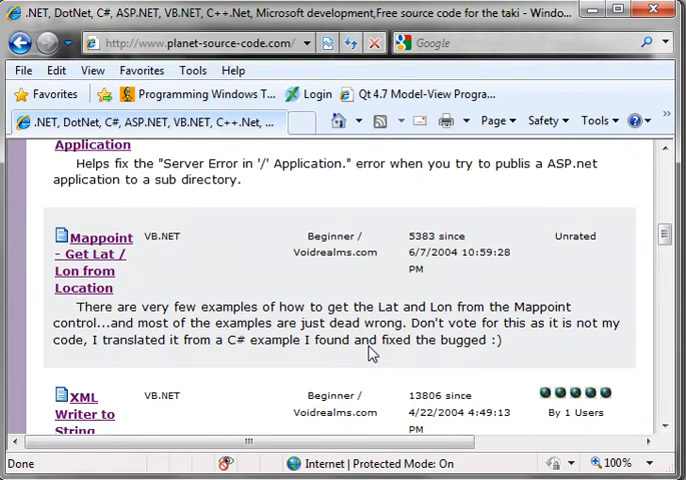
{"action": "scroll", "scroll_direction": "down", "scroll_amount": 3}
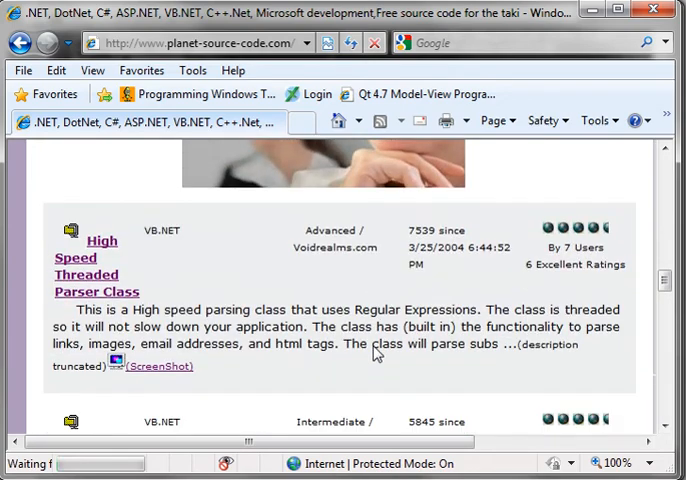
{"action": "scroll", "scroll_direction": "down", "scroll_amount": 3}
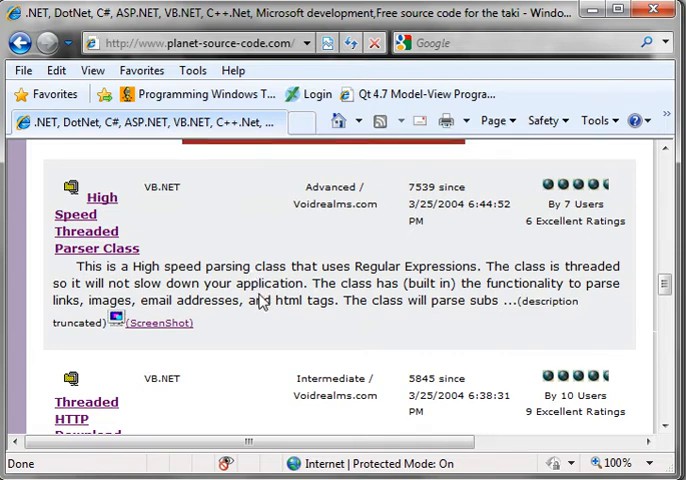
{"action": "scroll", "scroll_direction": "down", "scroll_amount": 3}
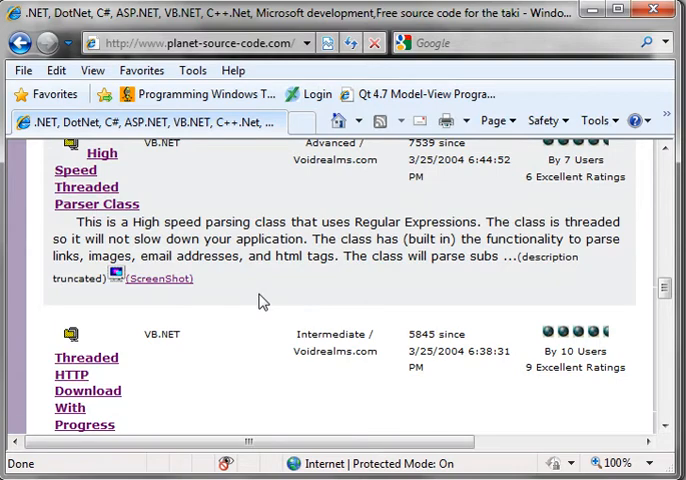
{"action": "scroll", "scroll_direction": "down", "scroll_amount": 3}
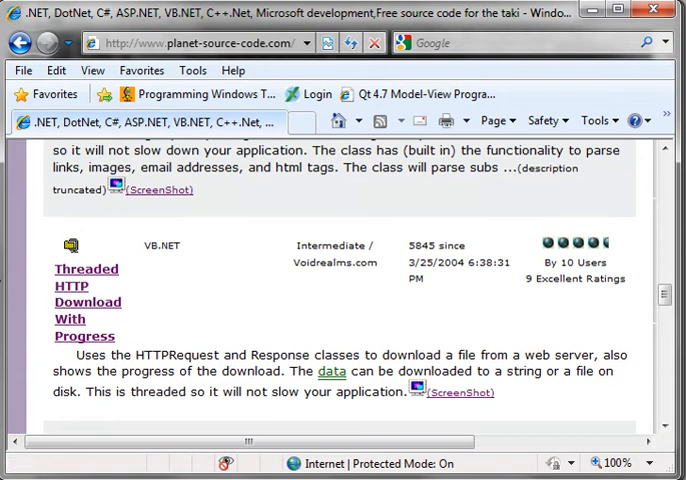
{"action": "mouse_move", "coordinate": [159, 320]}
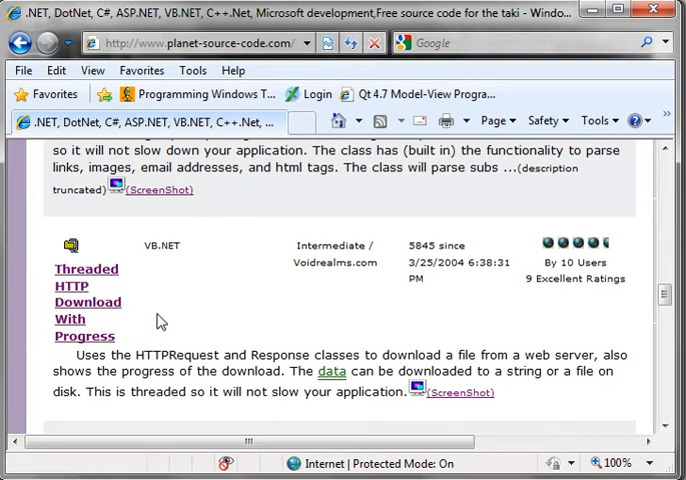
{"action": "scroll", "scroll_direction": "down", "scroll_amount": 3}
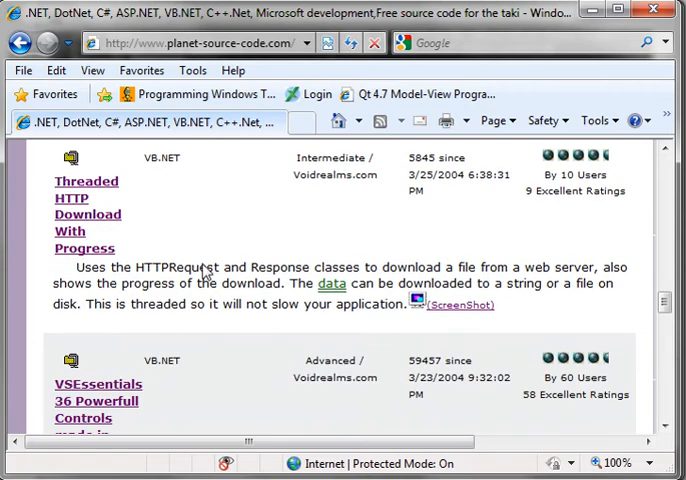
{"action": "scroll", "scroll_direction": "down", "scroll_amount": 3}
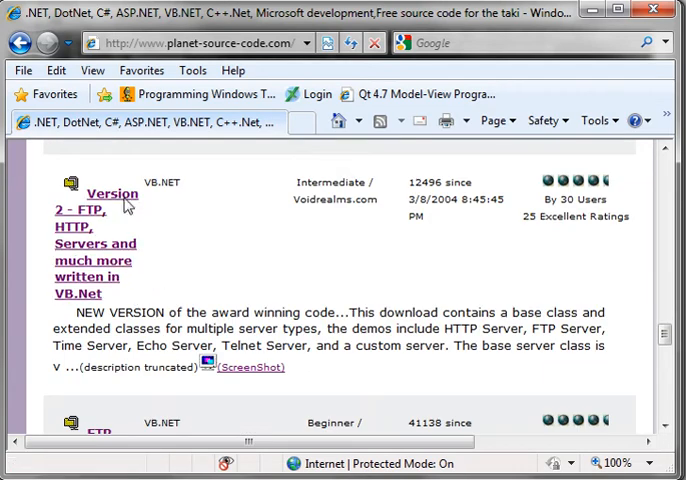
{"action": "mouse_move", "coordinate": [193, 228]}
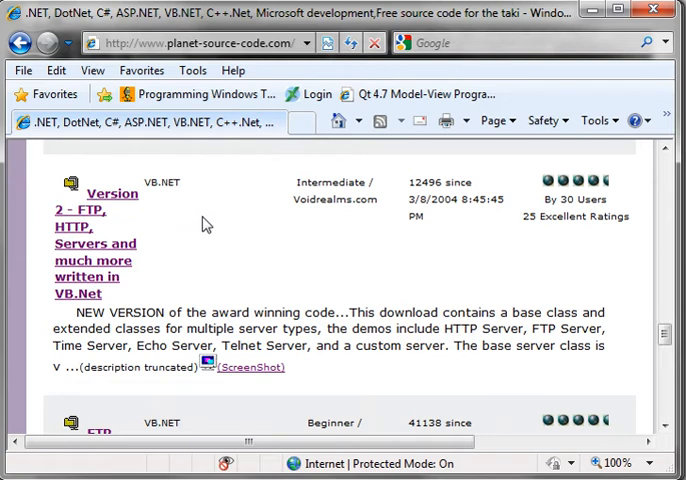
{"action": "mouse_move", "coordinate": [208, 225]}
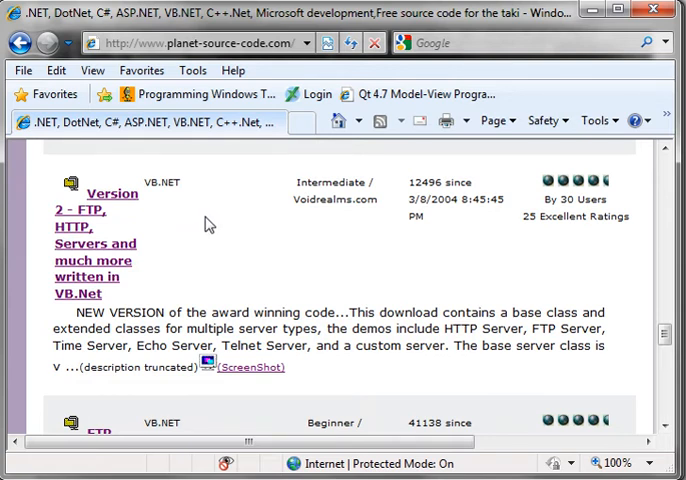
{"action": "mouse_move", "coordinate": [108, 247]}
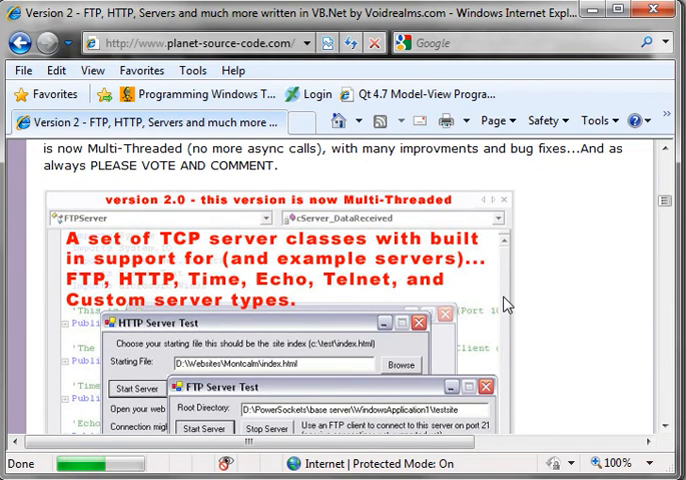
Scroll the Version 2 submission page through its screenshots and download link.
{"action": "scroll", "scroll_direction": "down", "scroll_amount": 3}
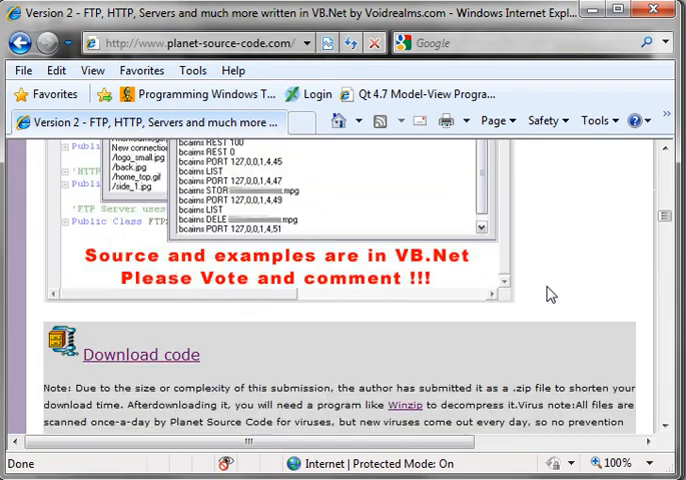
{"action": "scroll", "scroll_direction": "down", "scroll_amount": 3}
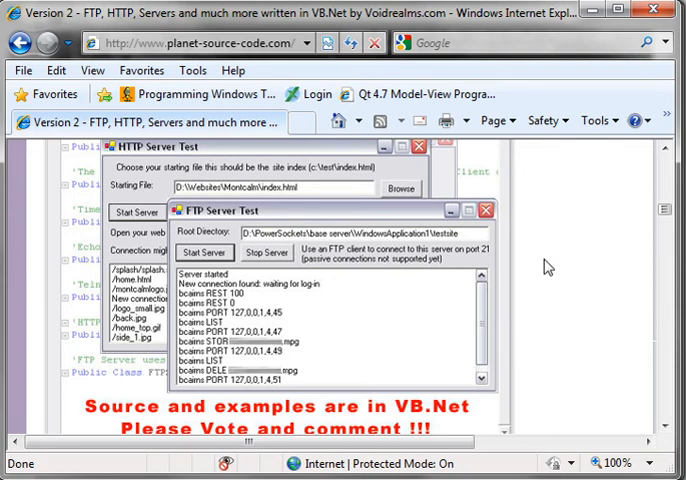
{"action": "mouse_move", "coordinate": [538, 262]}
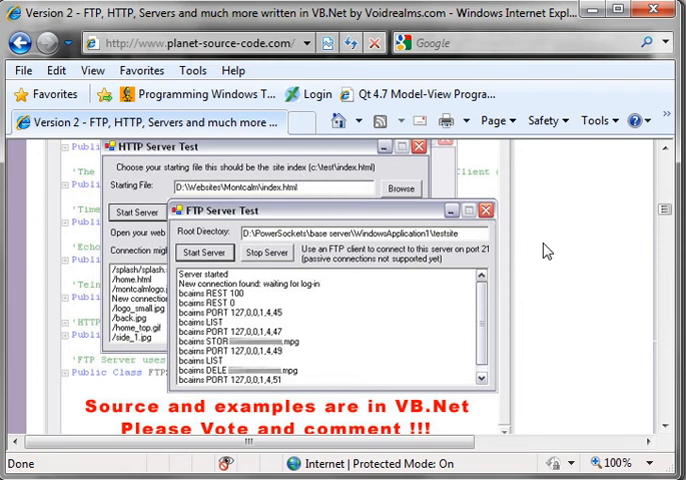
{"action": "mouse_move", "coordinate": [608, 147]}
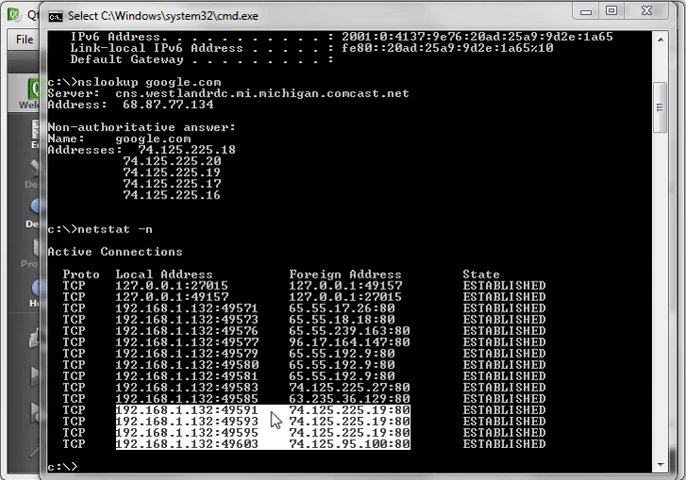
{"action": "mouse_move", "coordinate": [432, 405]}
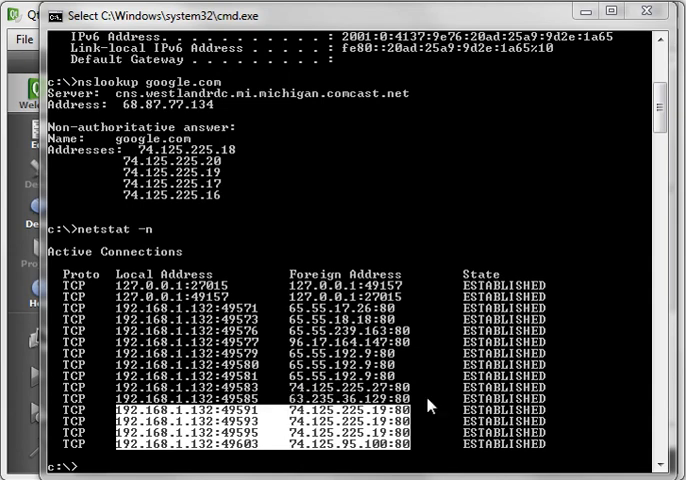